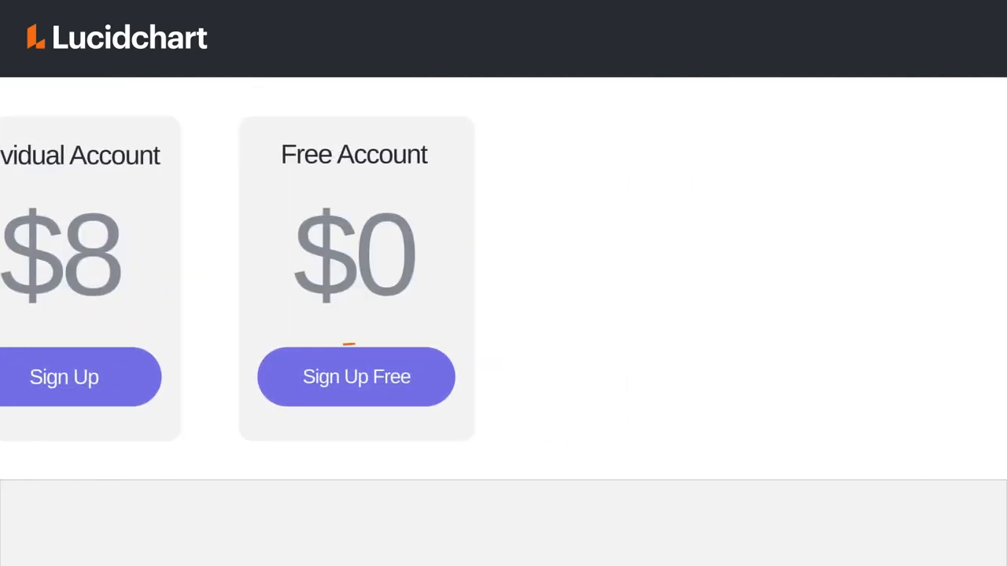
# Choose Sign Up Free under the $0 Free Account plan
pyautogui.click(356, 376)
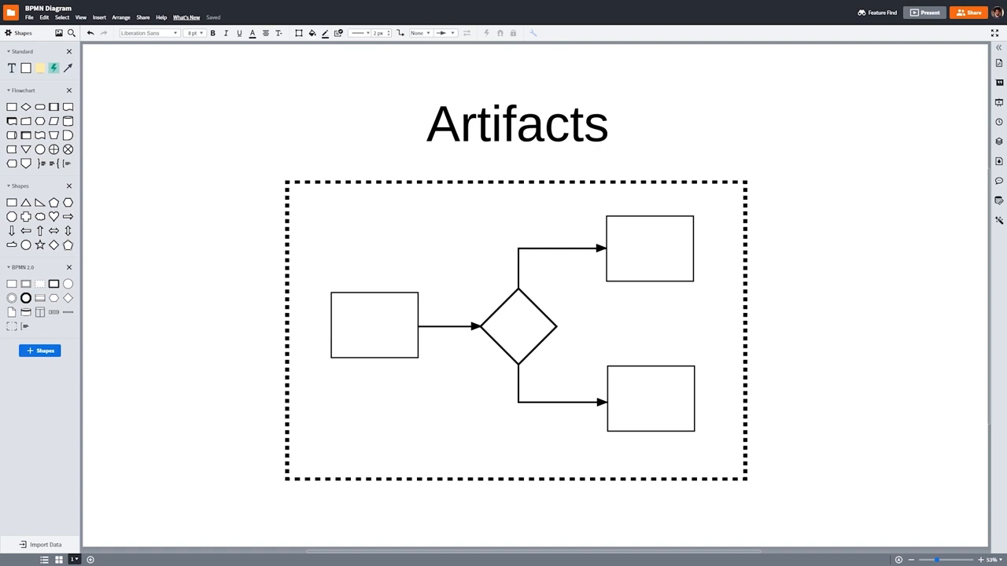
# Type 'Annotation' into the text annotation beside the dashed group
pyautogui.write('Annota')
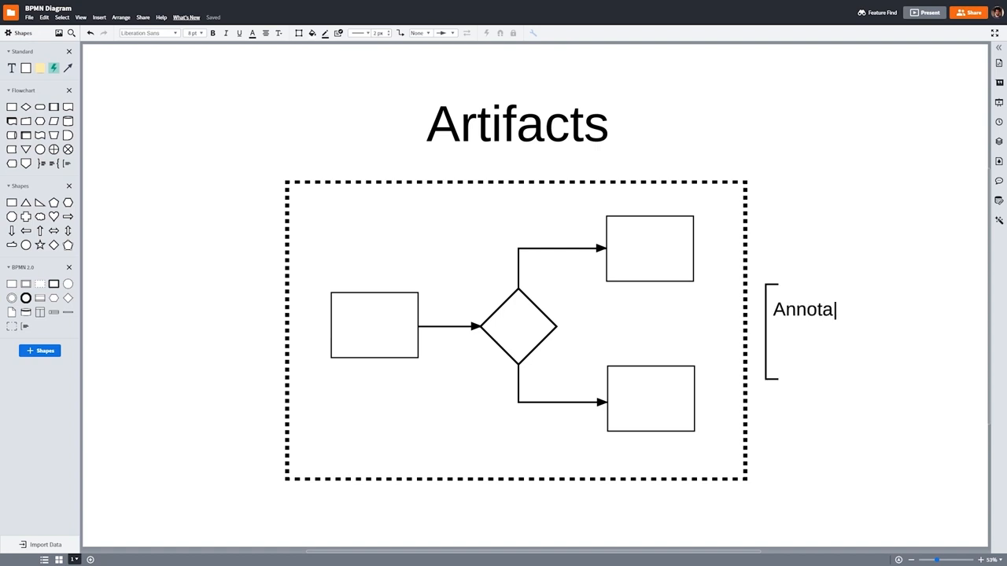
pyautogui.write('tion')
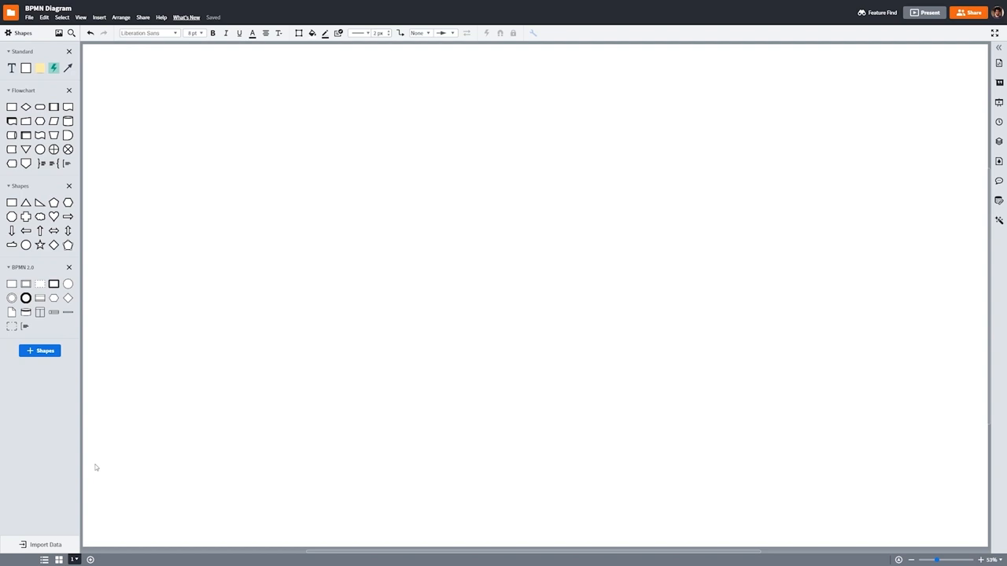
pyautogui.moveTo(95, 461)
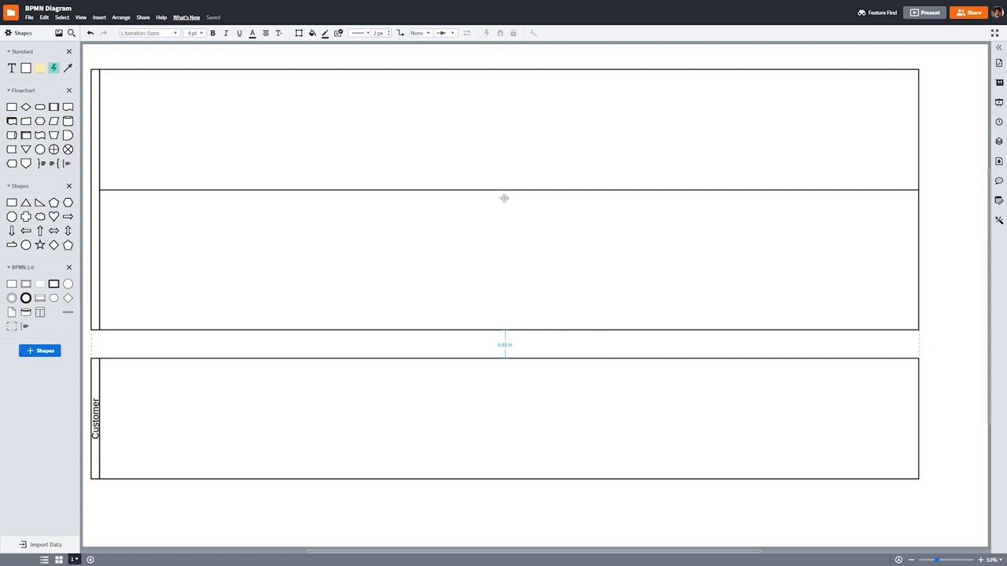
# Label the upper Store pool's lane 'Cashier'
pyautogui.click(504, 260)
pyautogui.write('Store')
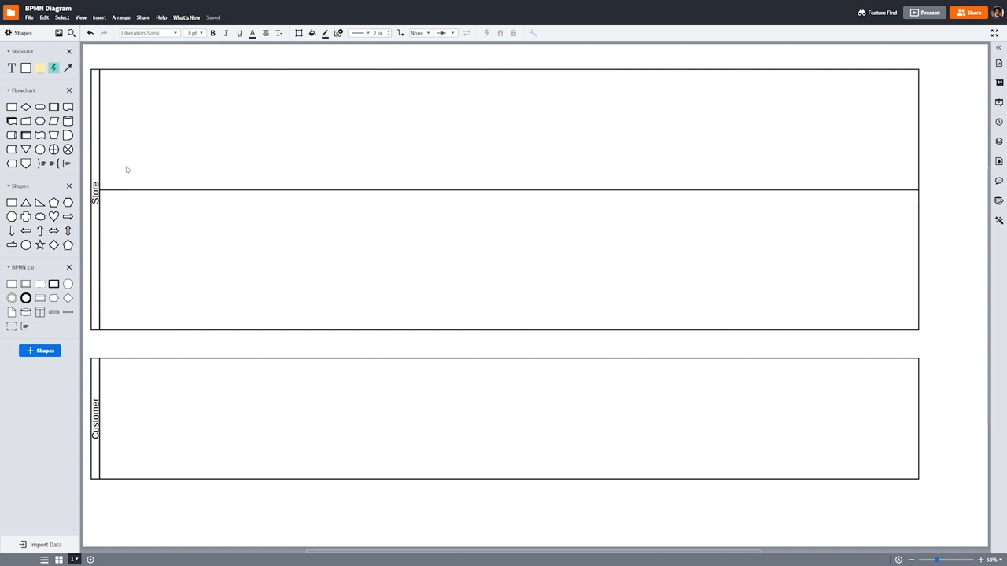
pyautogui.write('Cashier')
pyautogui.write('Ice Cream Artist')
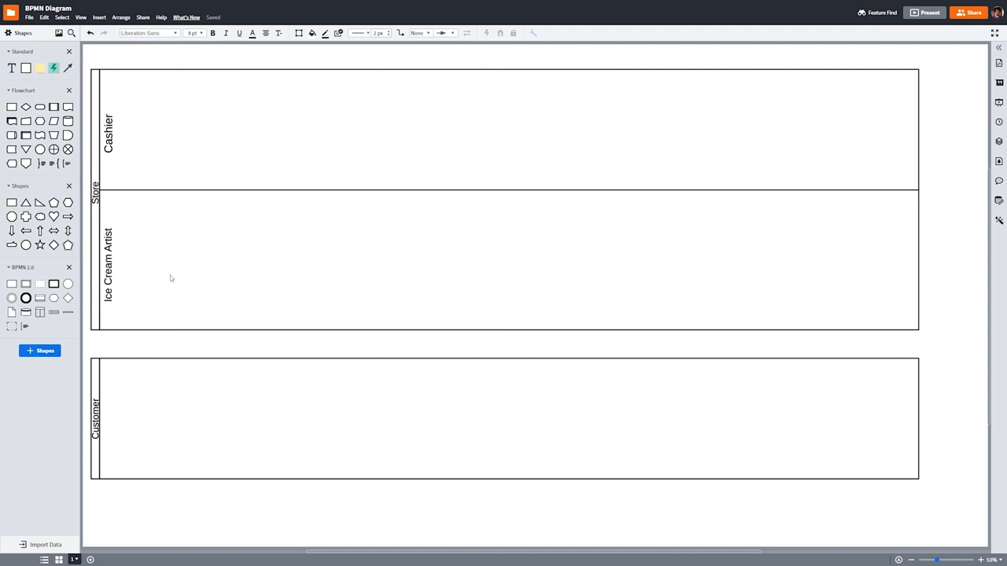
pyautogui.moveTo(142, 414)
pyautogui.write('E')
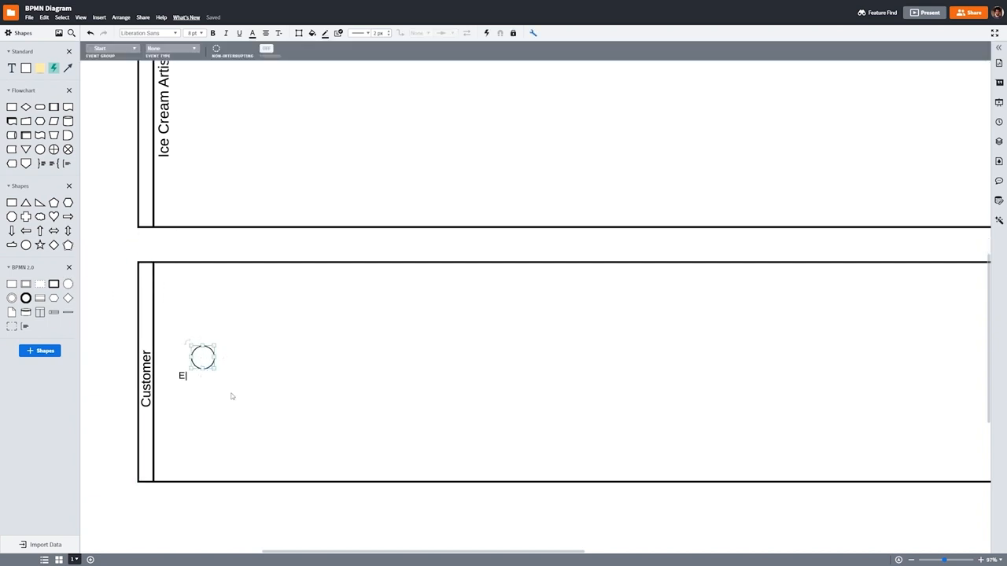
# Label the start event 'Enters store', add a Review Menu task, and link them
pyautogui.write('nters store')
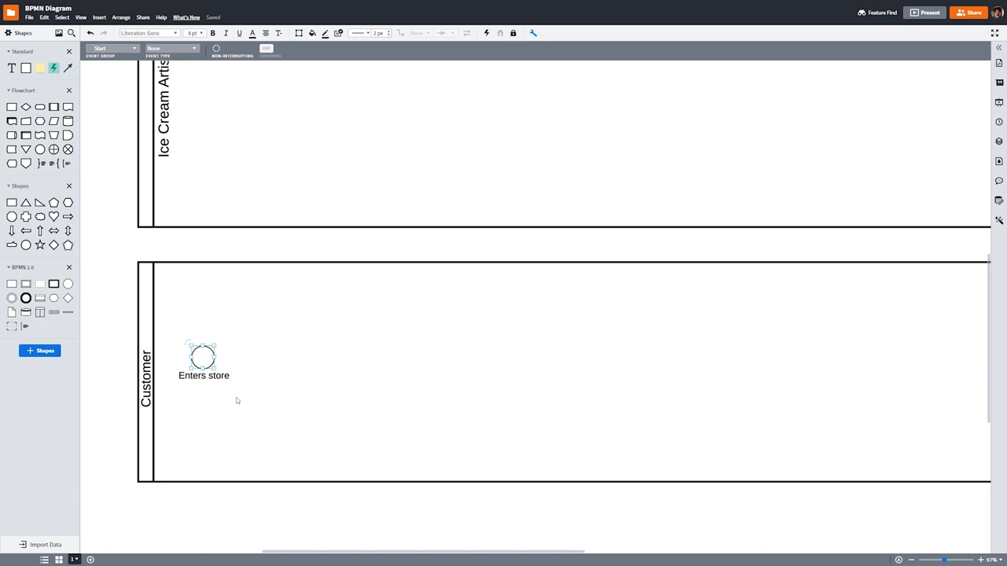
pyautogui.click(236, 400)
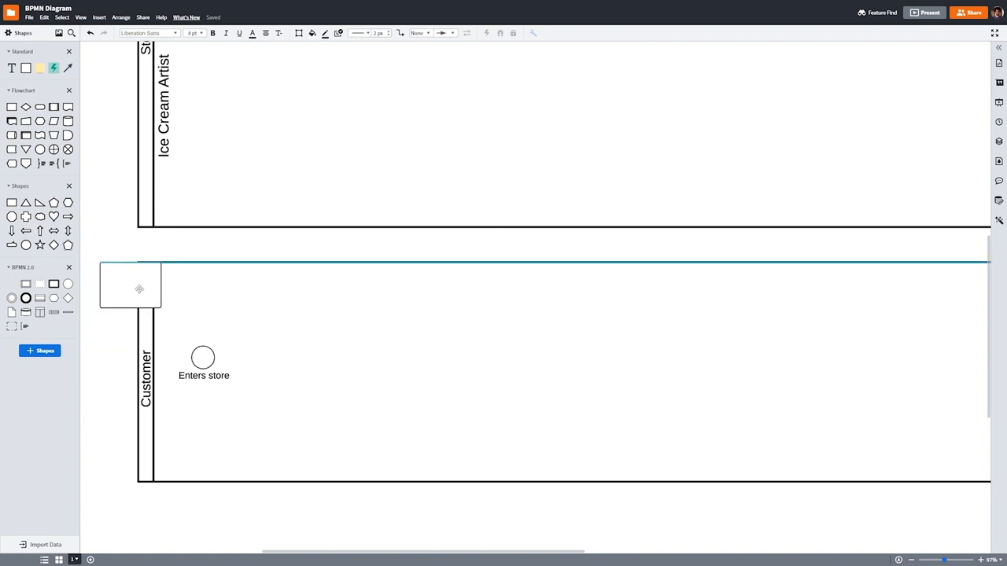
pyautogui.moveTo(130, 286); pyautogui.dragTo(291, 358)
pyautogui.write('Review Menu')
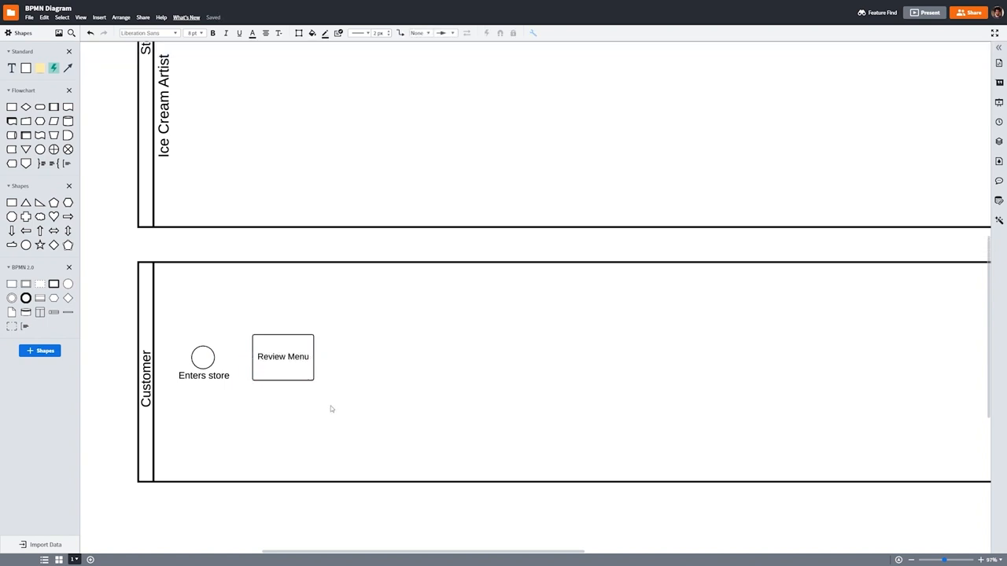
pyautogui.click(203, 358)
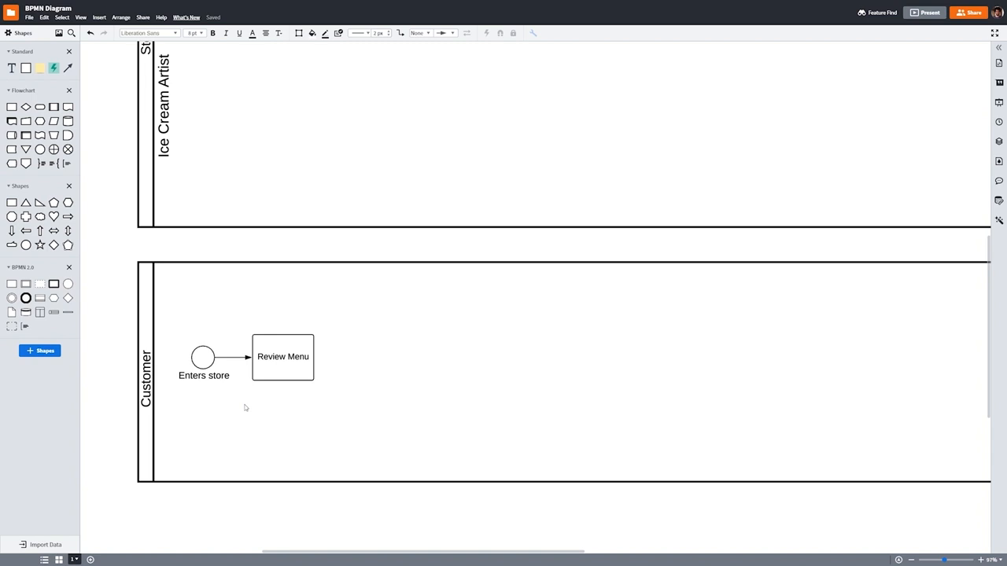
pyautogui.moveTo(250, 409)
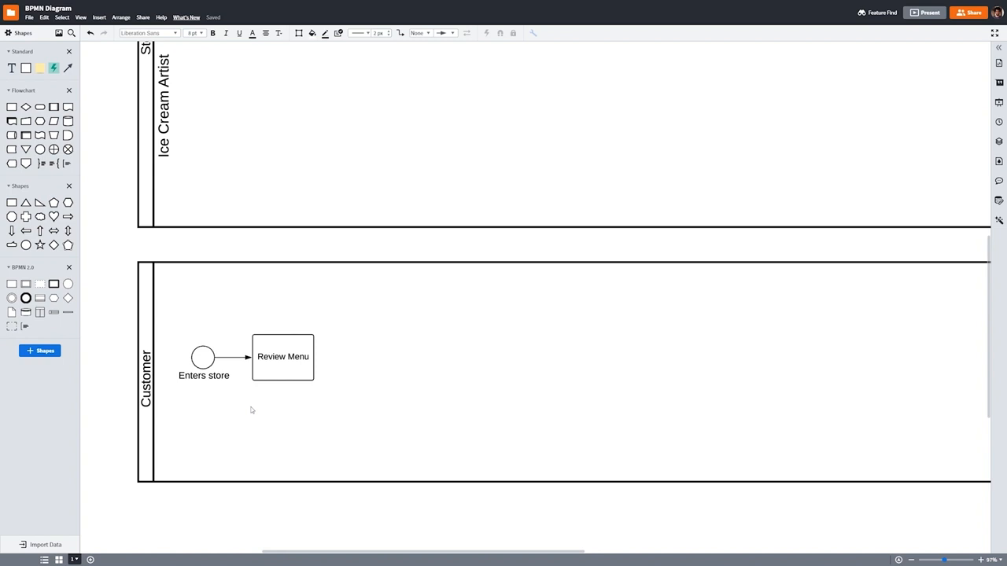
pyautogui.click(283, 356)
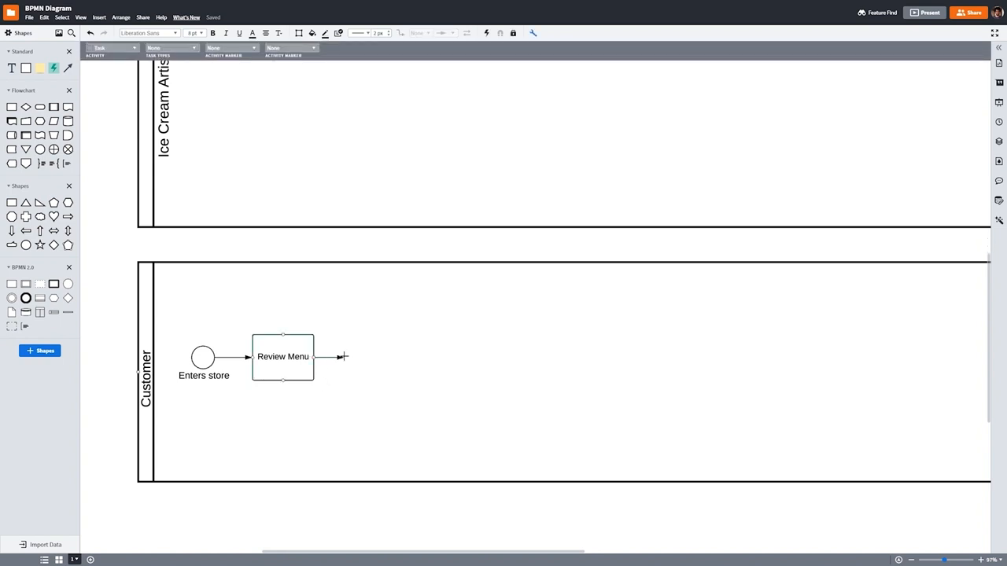
# Attach a gateway to Review Menu by an arrow and set its type to Exclusive
pyautogui.click(344, 357)
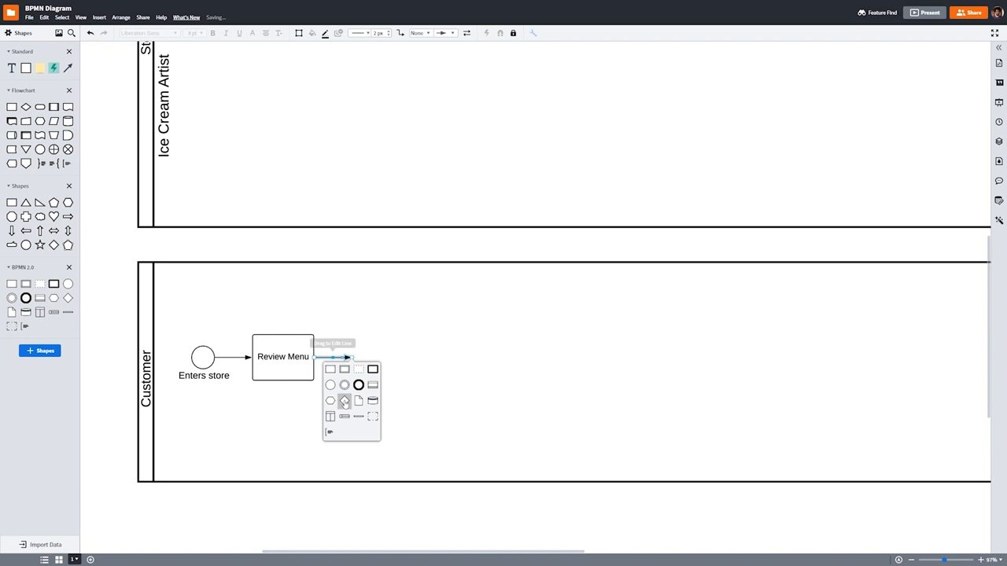
pyautogui.click(359, 385)
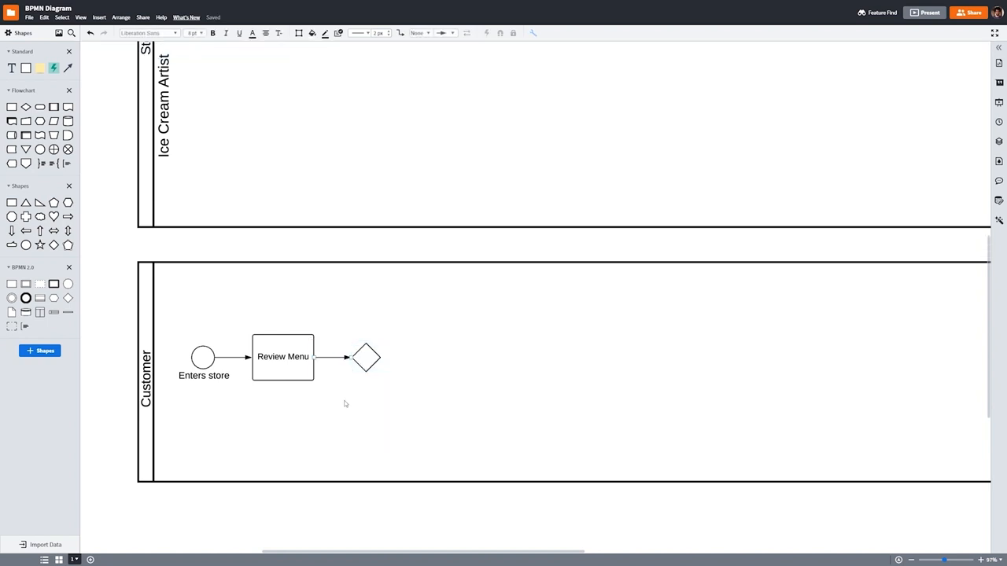
pyautogui.click(365, 358)
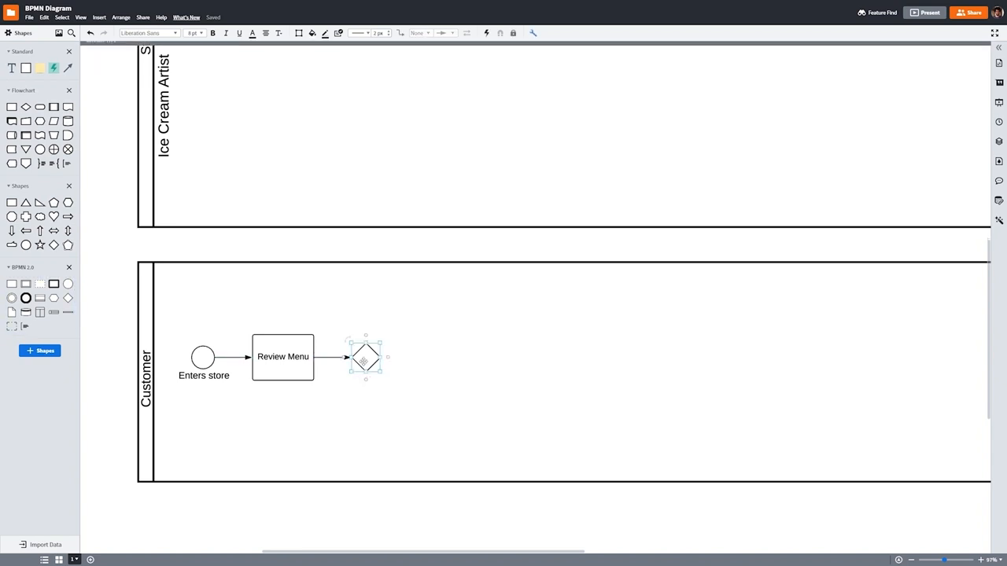
pyautogui.click(420, 33)
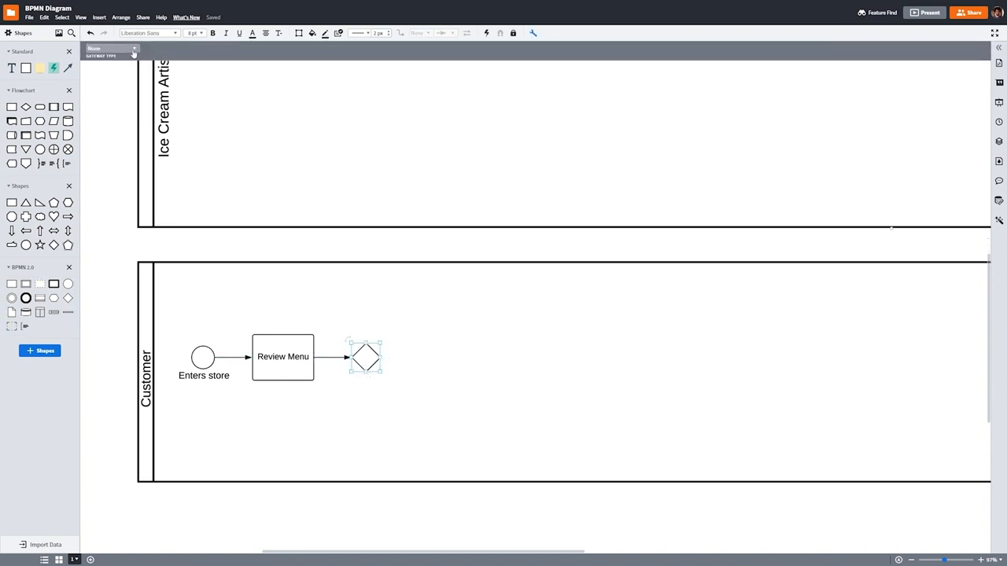
pyautogui.click(113, 48)
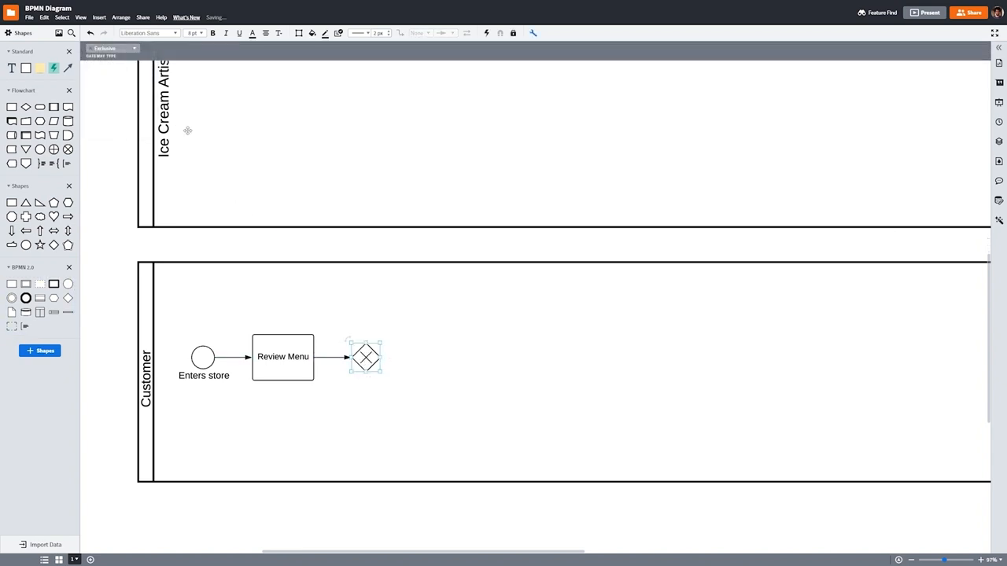
pyautogui.click(390, 325)
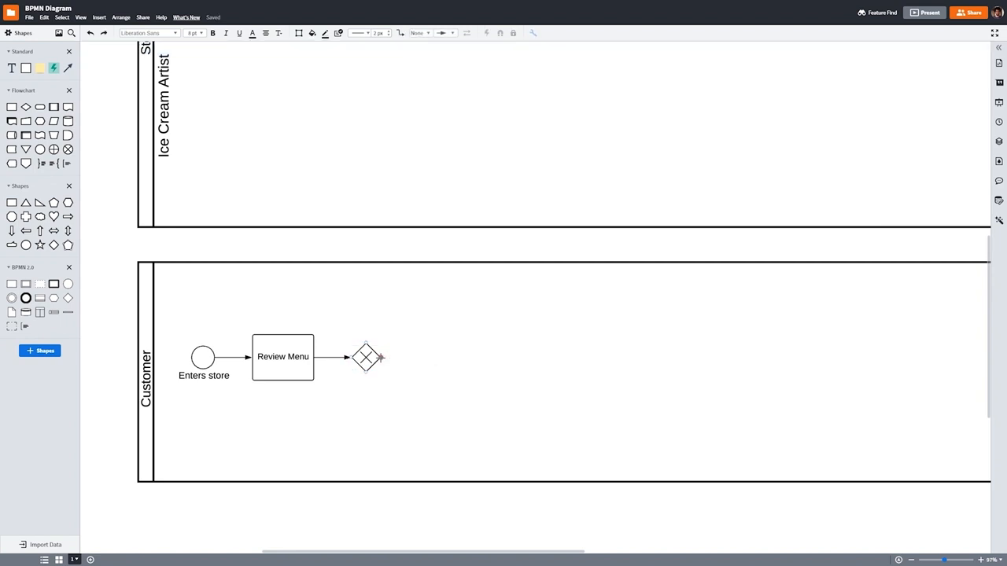
pyautogui.click(365, 357)
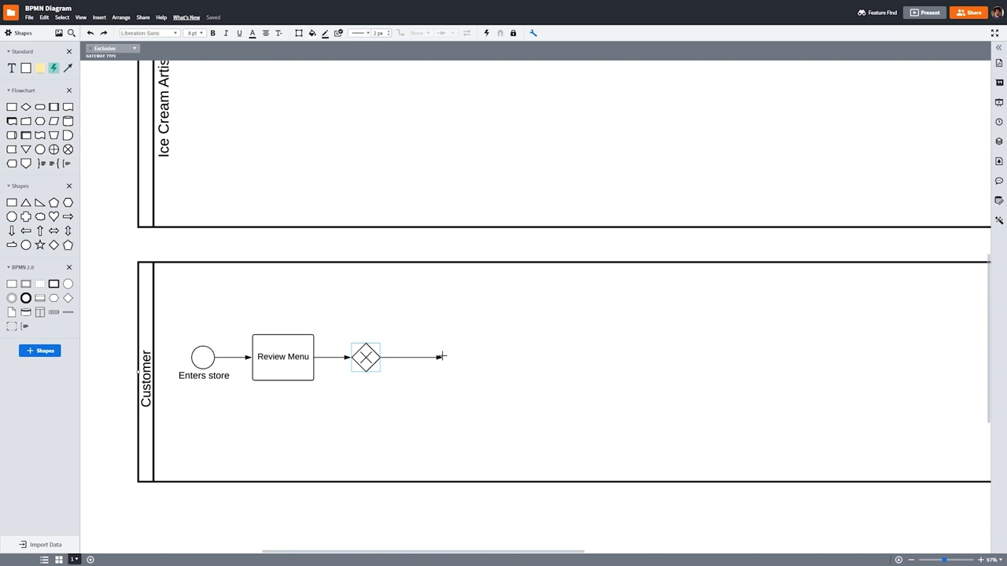
# Route the gateway to a 'Leaves store' end event and add a task on 'wants to order'
pyautogui.click(384, 440)
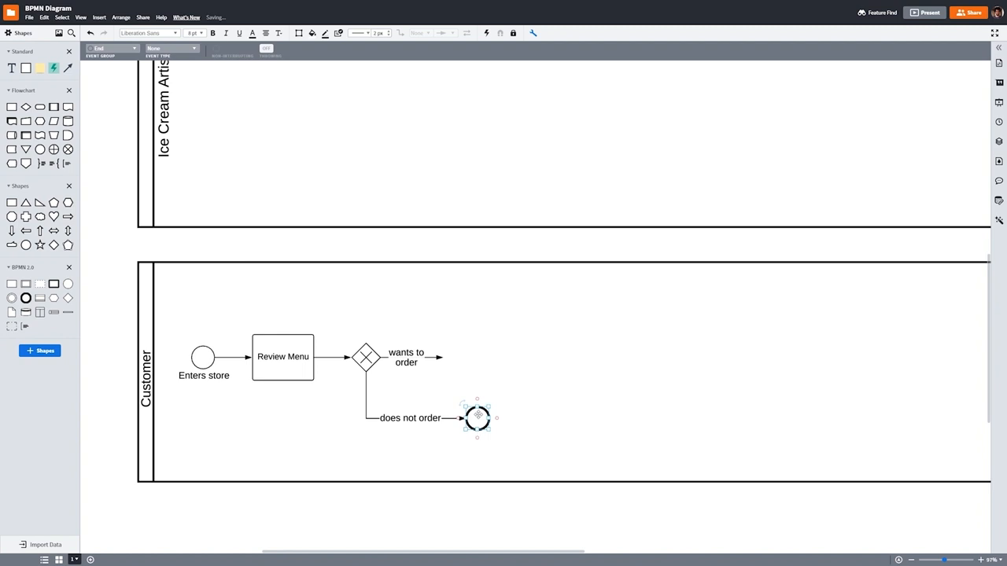
pyautogui.write('Leaves store')
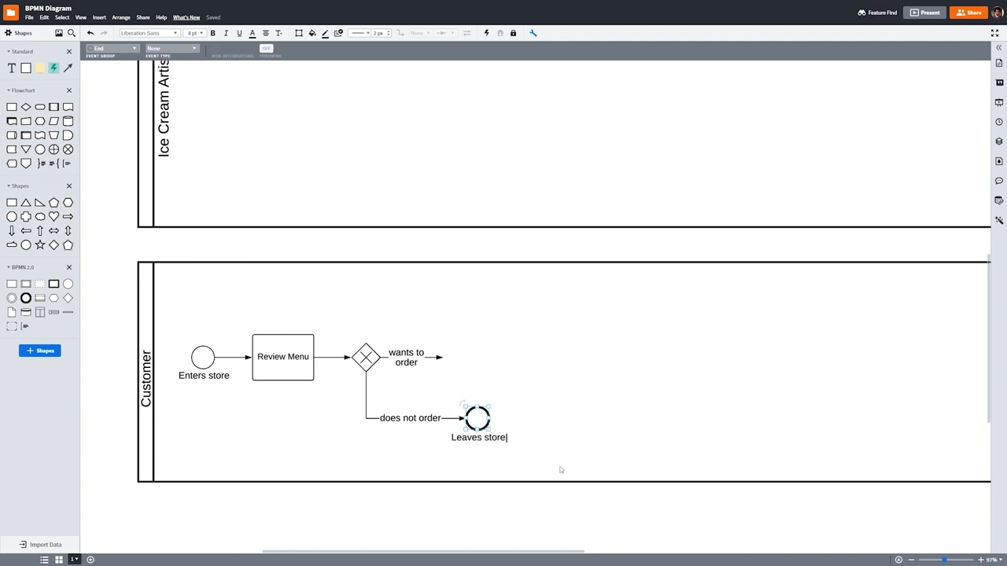
pyautogui.click(406, 443)
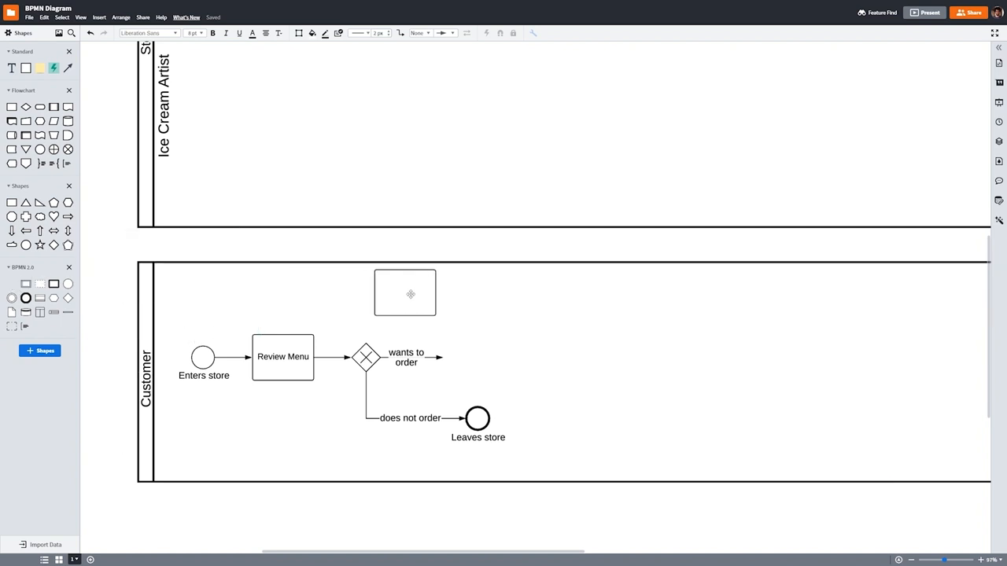
pyautogui.moveTo(404, 293); pyautogui.dragTo(475, 357)
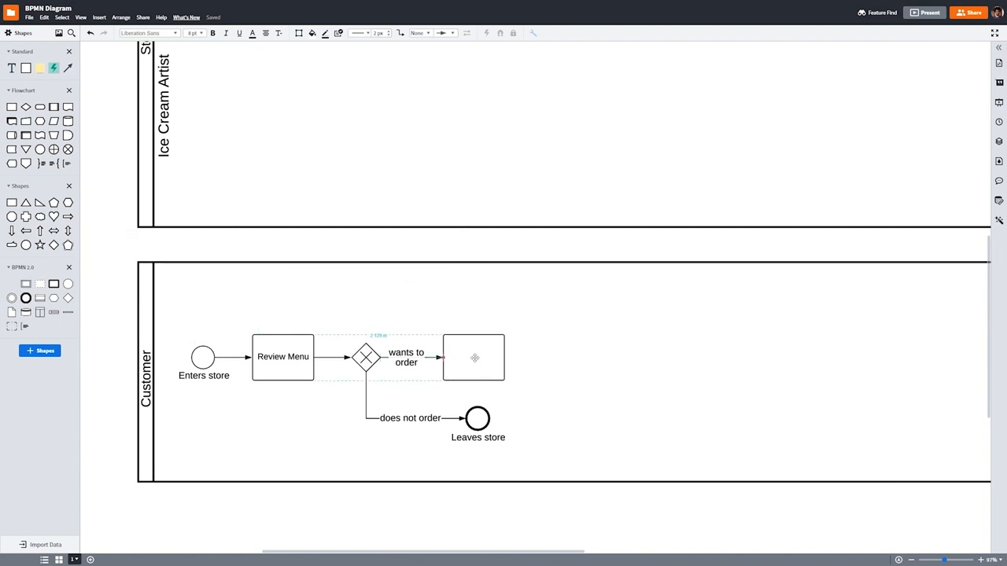
# Name the new task 'Orders Ice Cream' and set its task type to Send
pyautogui.click(473, 357)
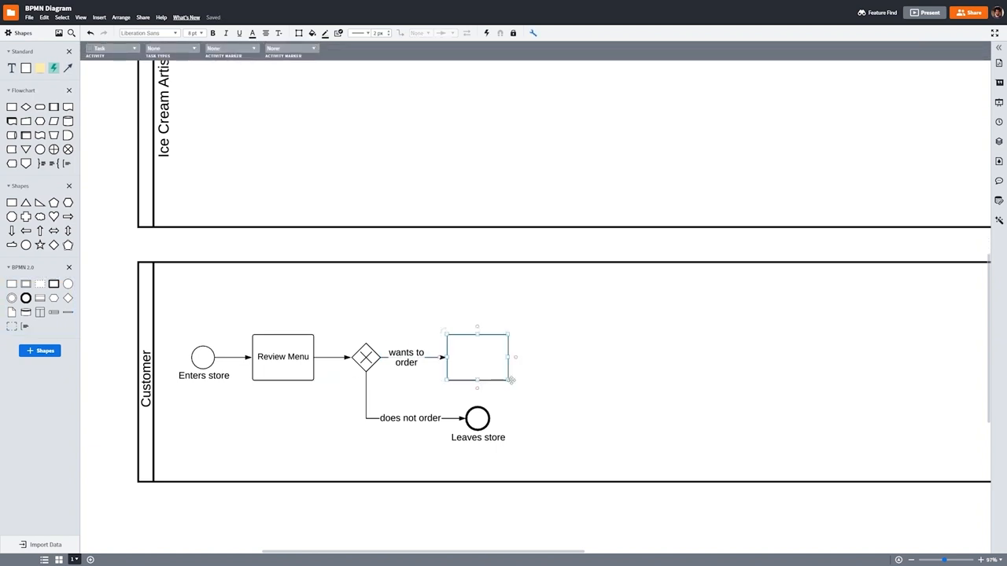
pyautogui.write('Orders Ice Cream')
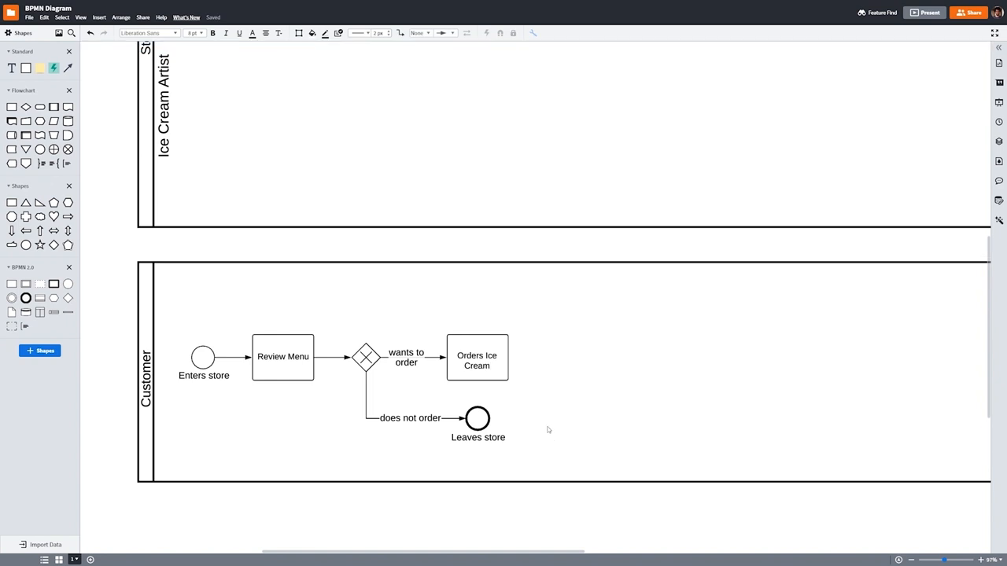
pyautogui.click(477, 357)
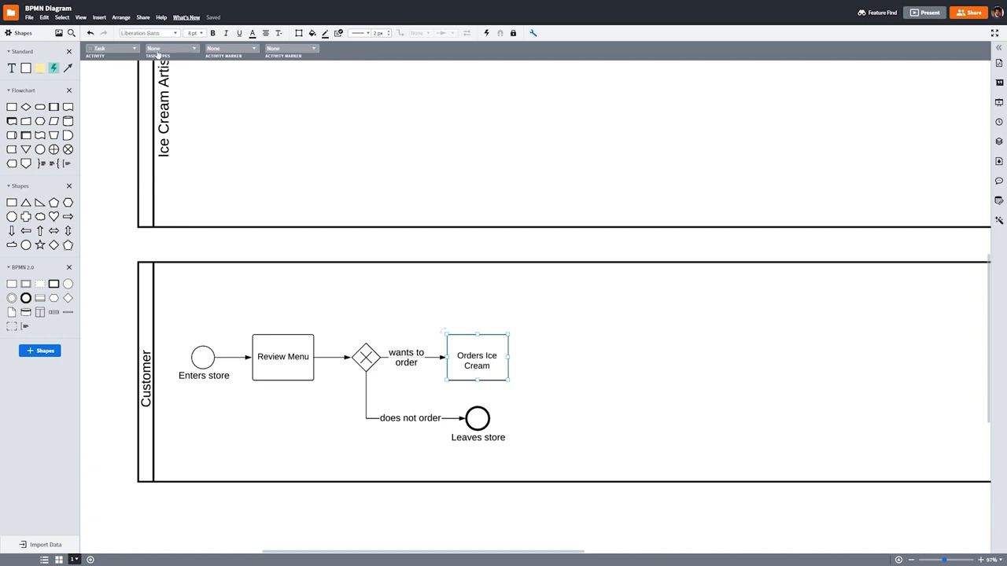
pyautogui.click(171, 48)
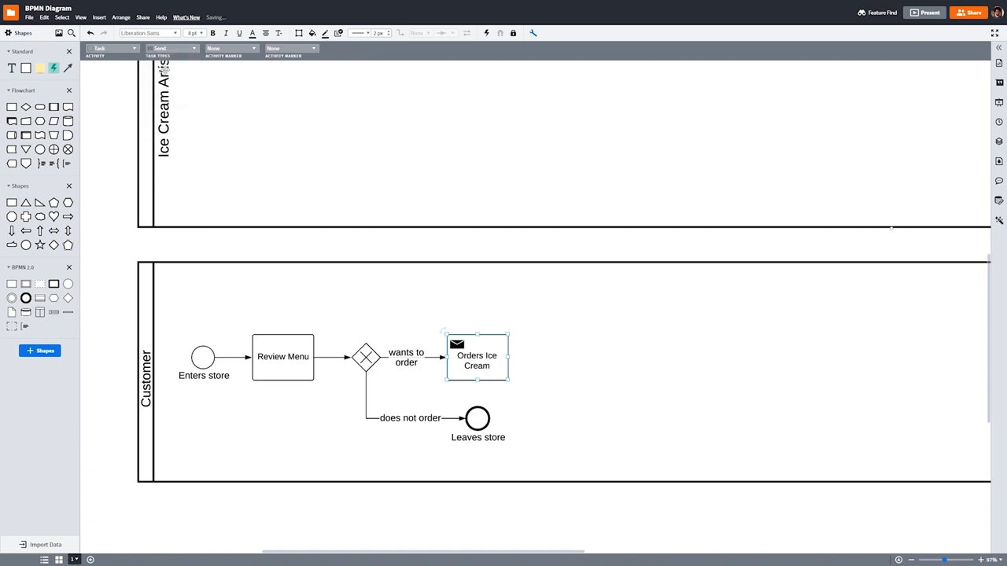
pyautogui.click(554, 394)
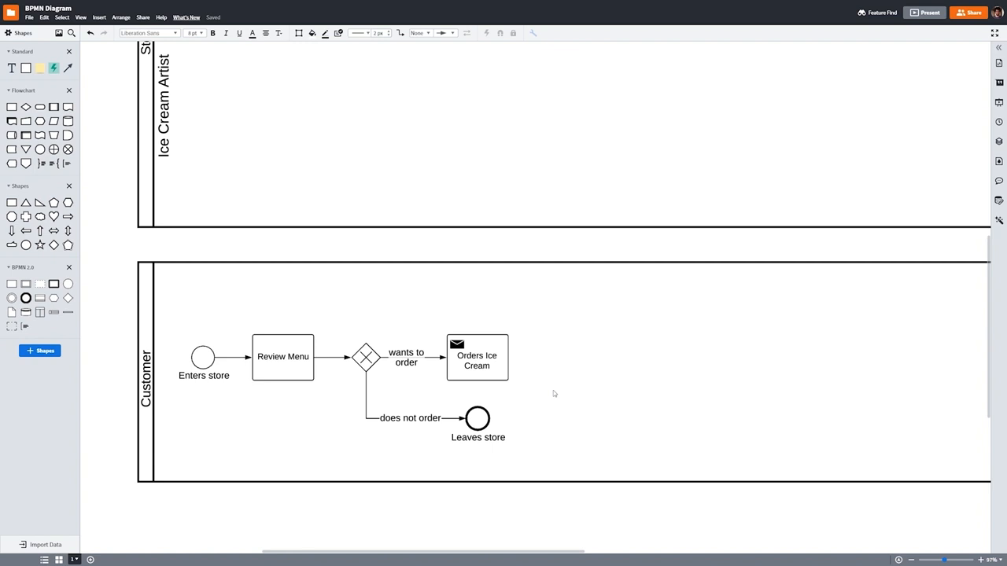
pyautogui.moveTo(537, 383)
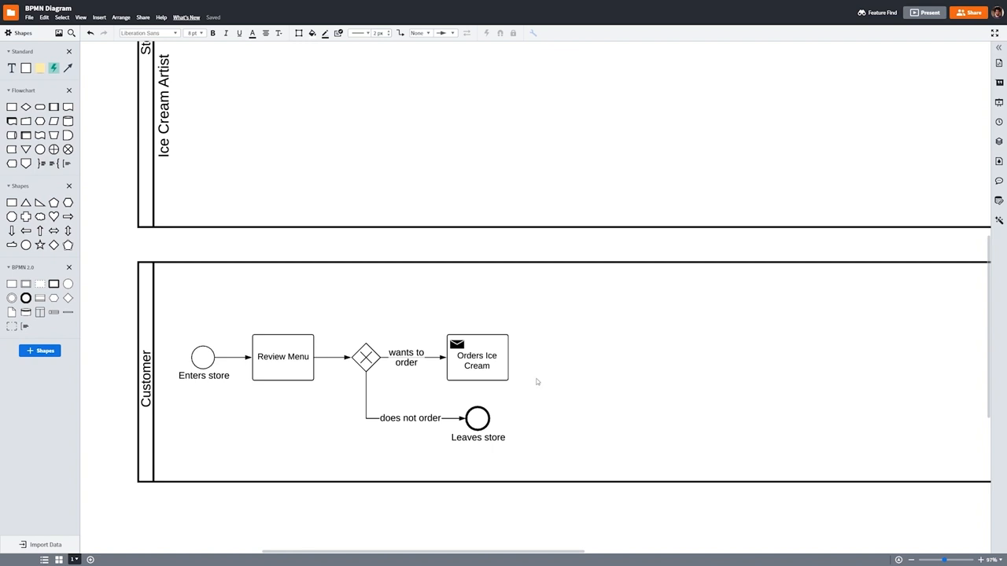
# Add a 'Wait for ice cream' intermediate event after Orders Ice Cream, then the next event
pyautogui.click(477, 356)
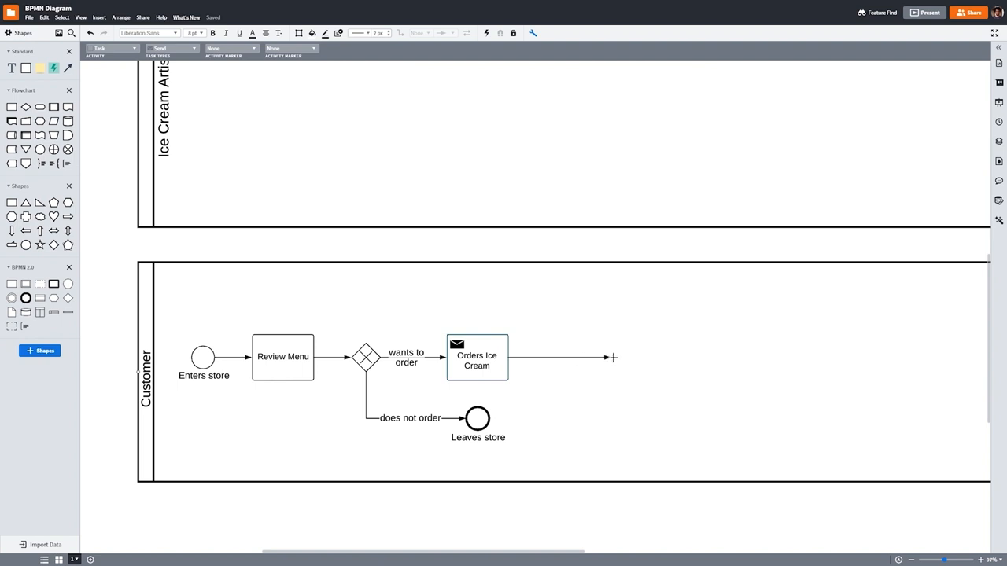
pyautogui.click(614, 358)
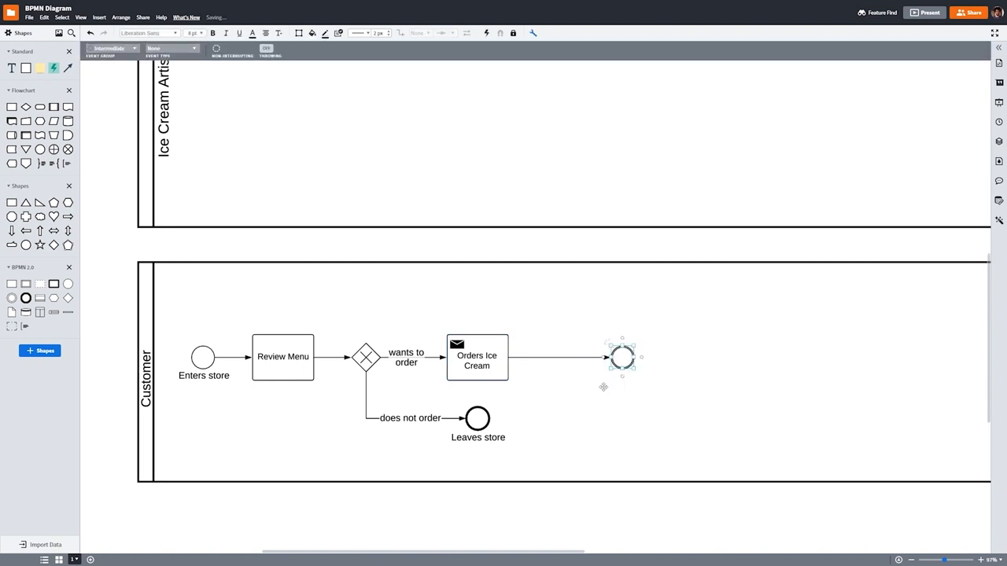
pyautogui.write('Wait for ice cream')
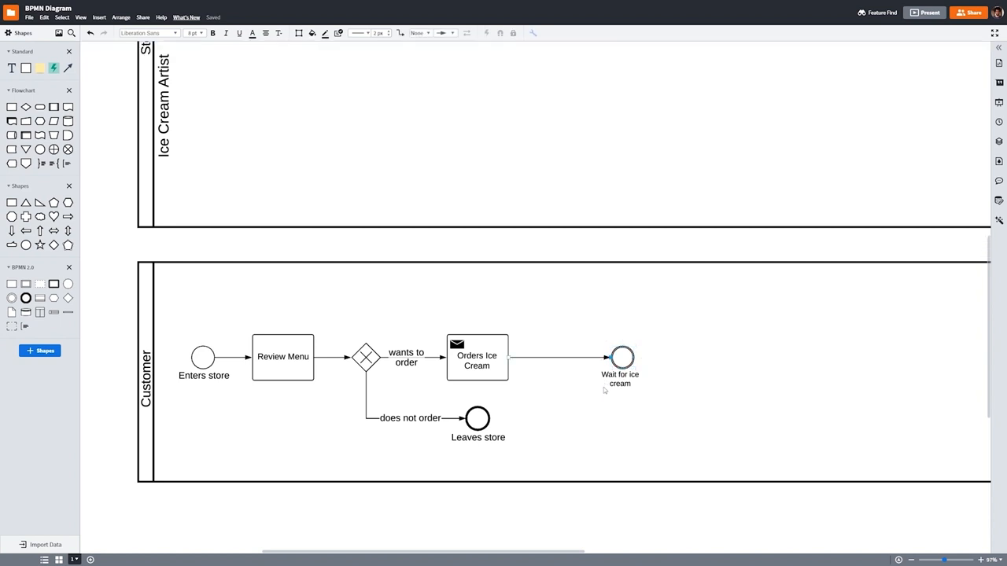
pyautogui.click(620, 357)
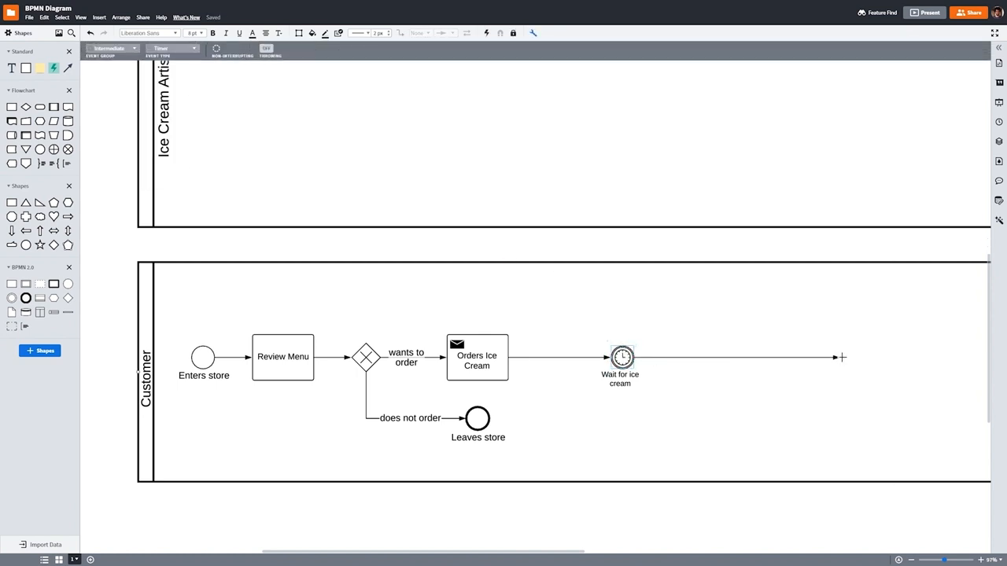
pyautogui.click(830, 357)
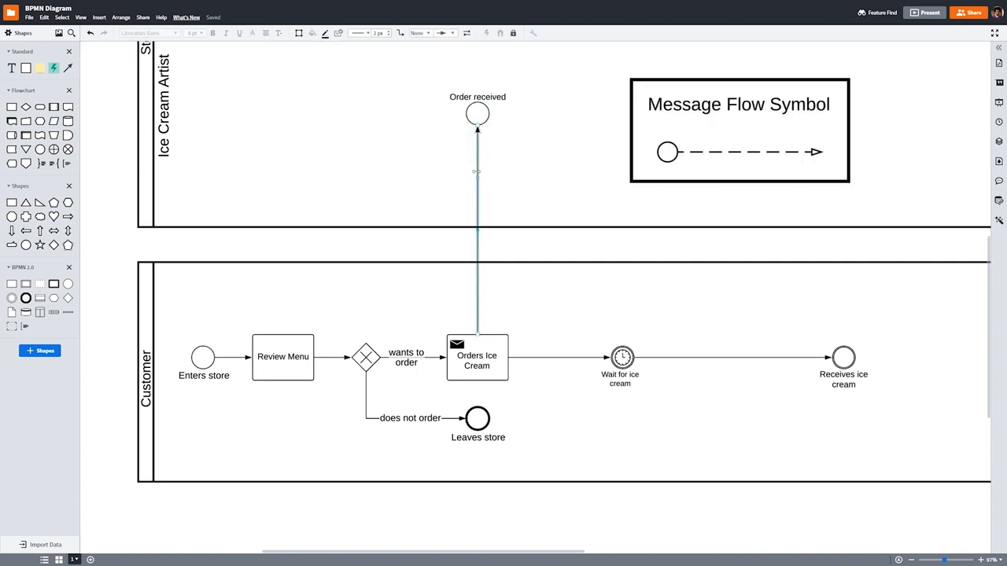
# Set the Order received event's Event Type to Message
pyautogui.click(444, 33)
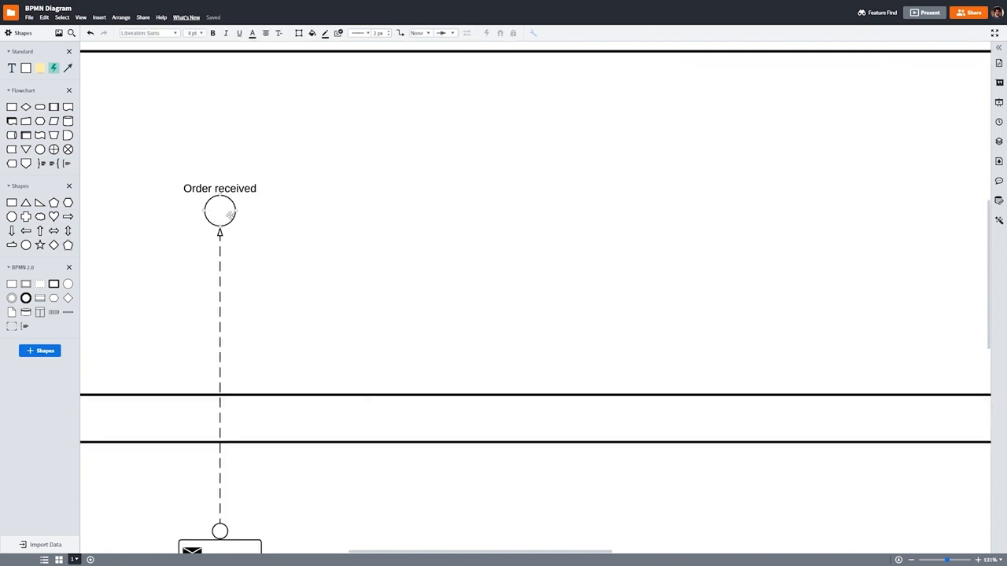
pyautogui.click(219, 210)
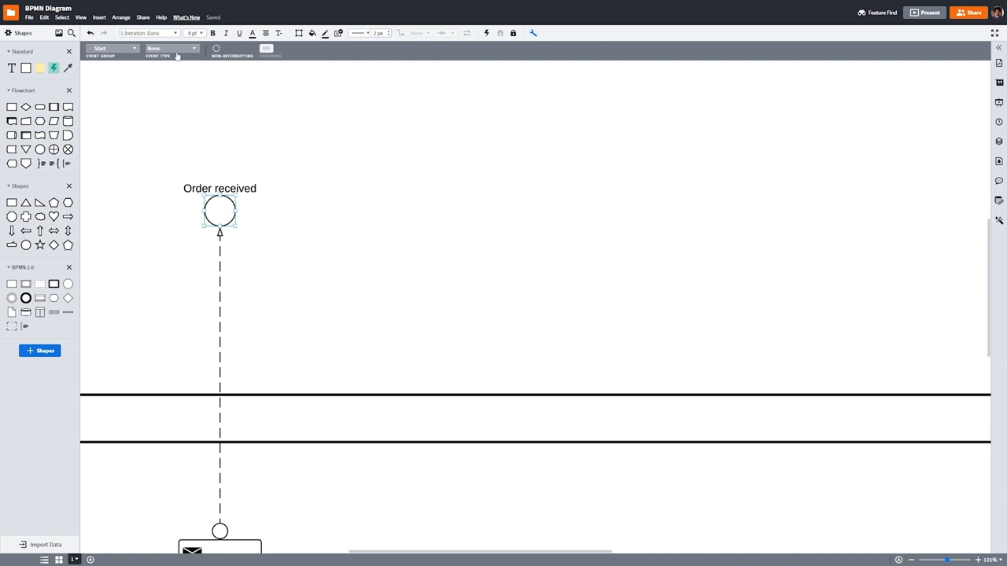
pyautogui.click(169, 49)
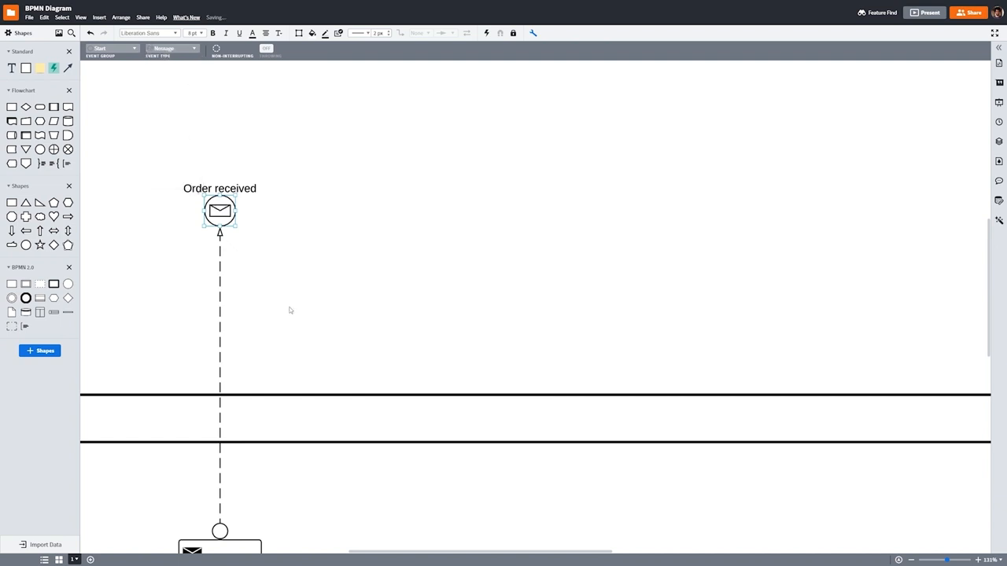
pyautogui.click(289, 310)
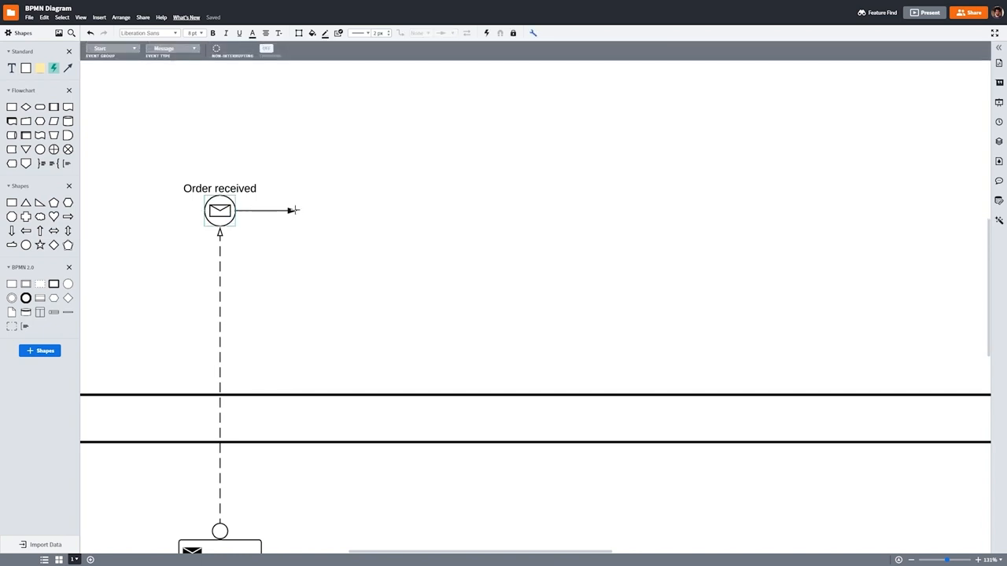
# Name the task 'Check available ingredients' and add an 'Ice cream data' input data object
pyautogui.write('Check available ingredients')
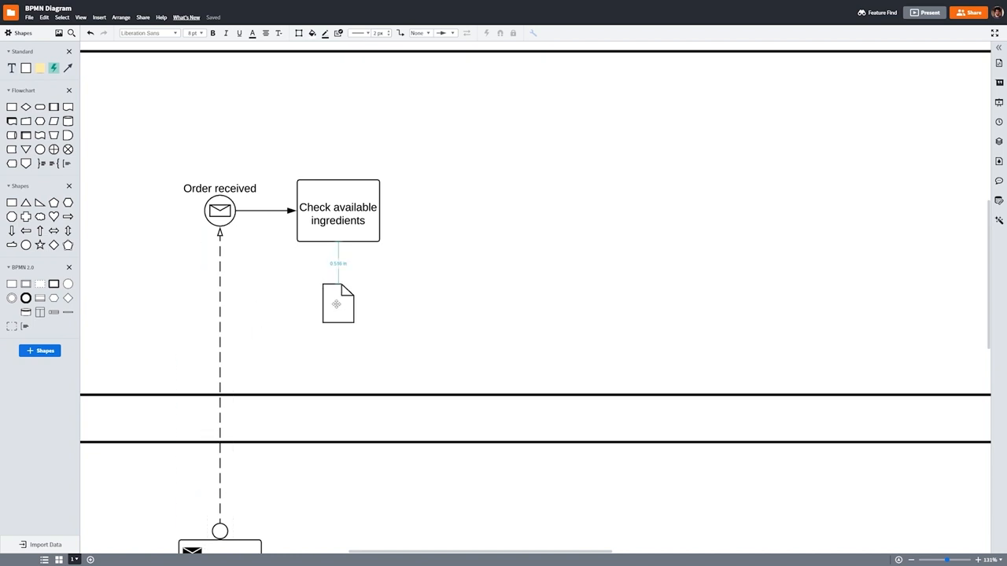
pyautogui.write('Ice cream data')
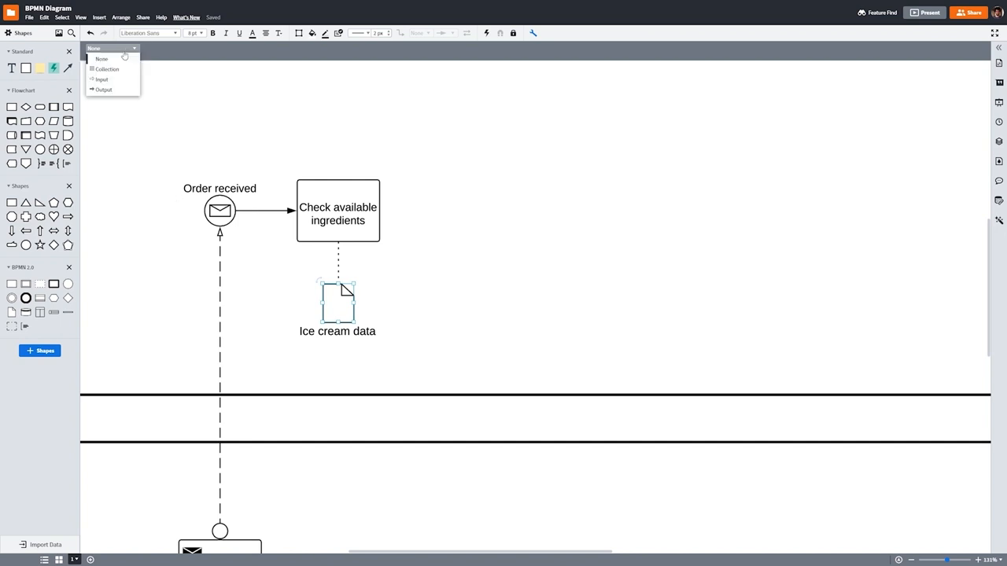
pyautogui.click(101, 79)
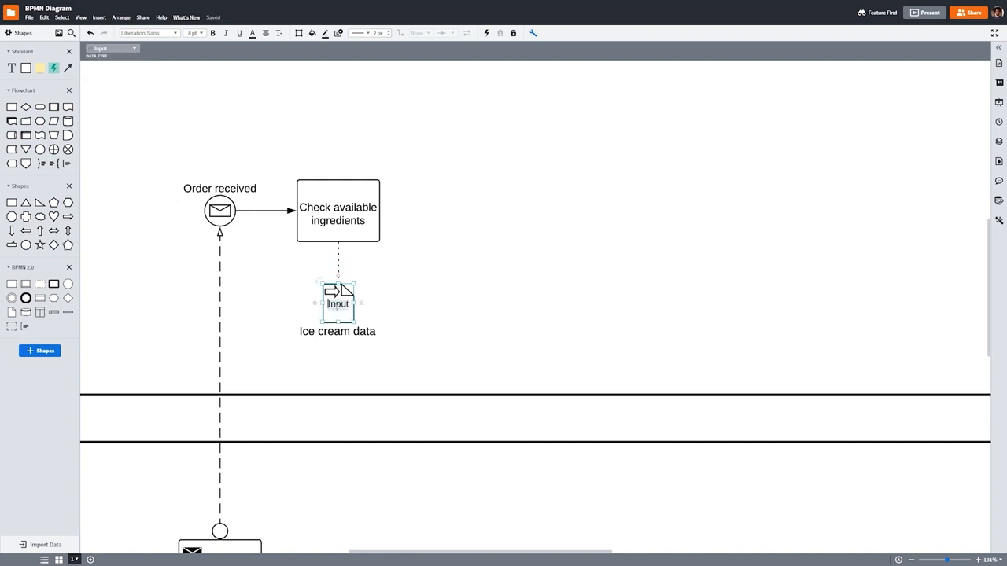
pyautogui.click(375, 313)
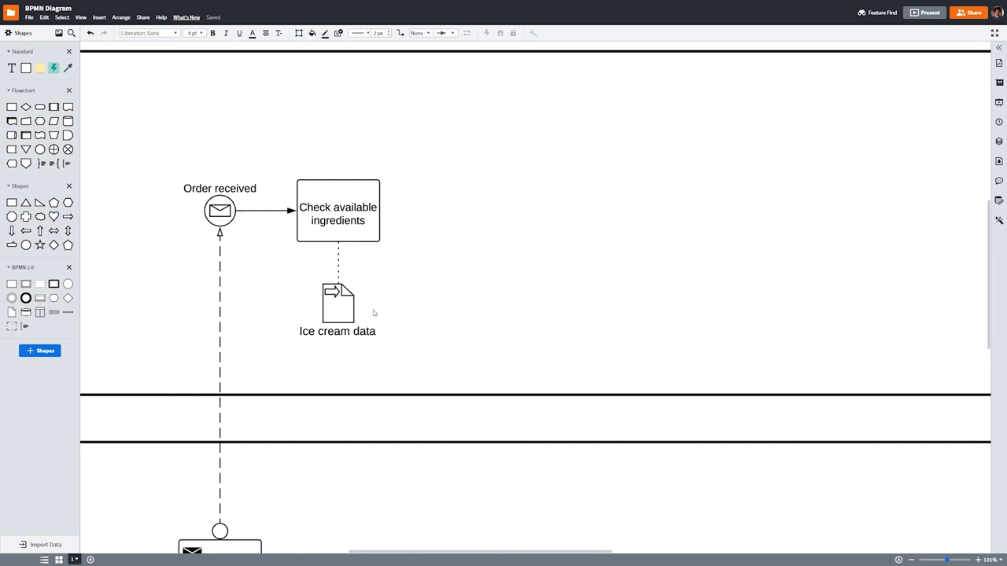
pyautogui.moveTo(385, 241)
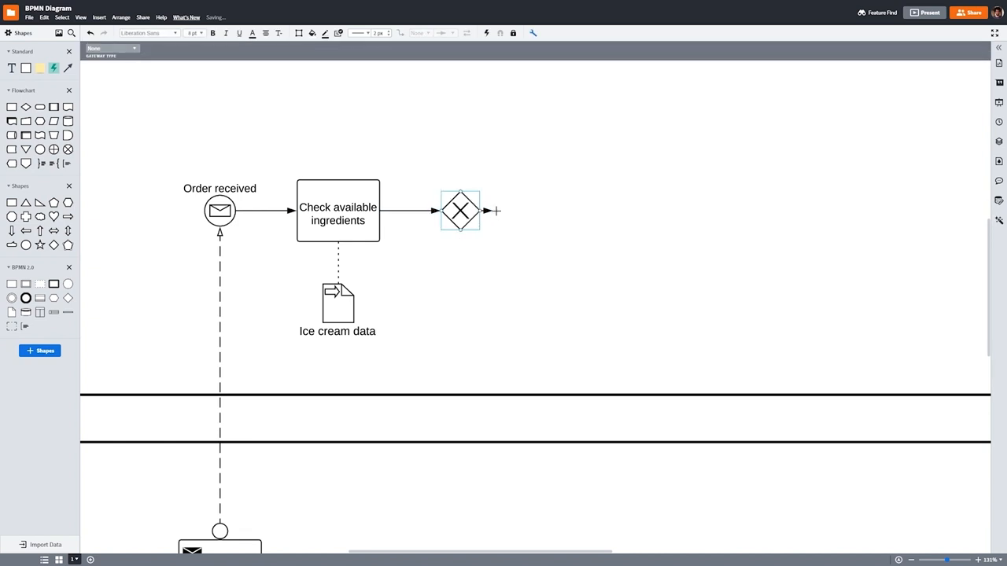
# Draw a flow from the gateway and add a task at the end of 'ingredients available'
pyautogui.moveTo(498, 211); pyautogui.dragTo(566, 211)
pyautogui.write('ingredients available')
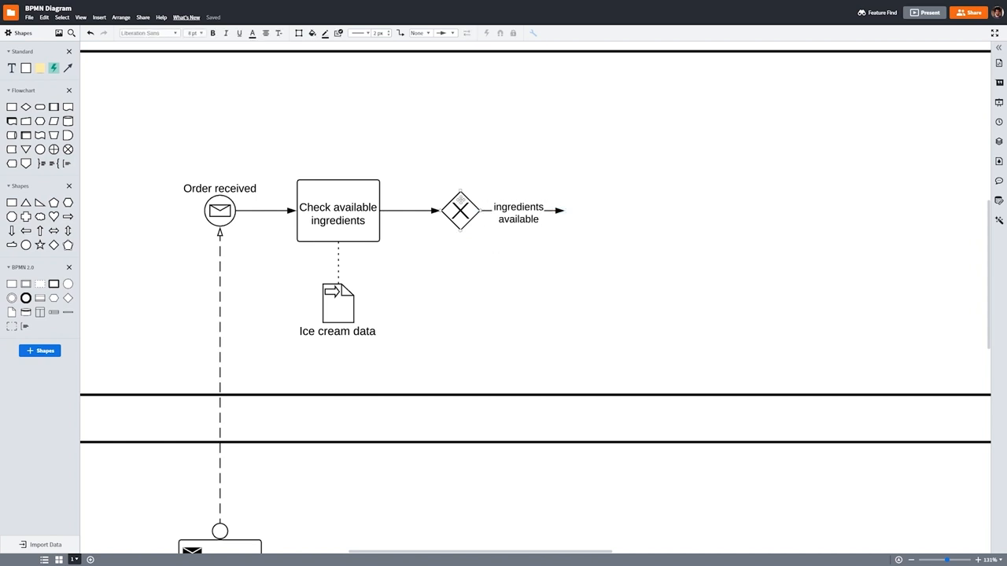
pyautogui.click(460, 211)
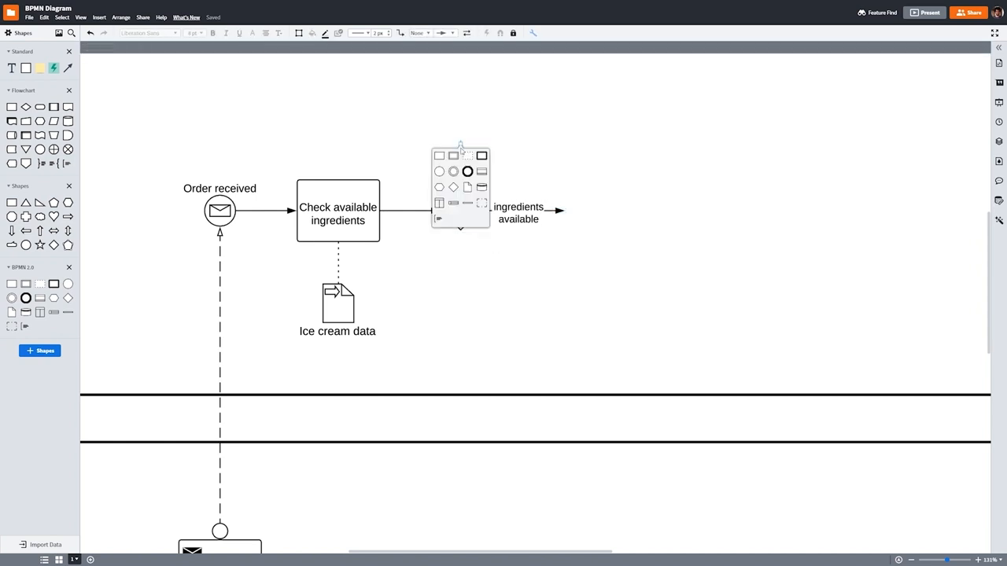
pyautogui.click(454, 186)
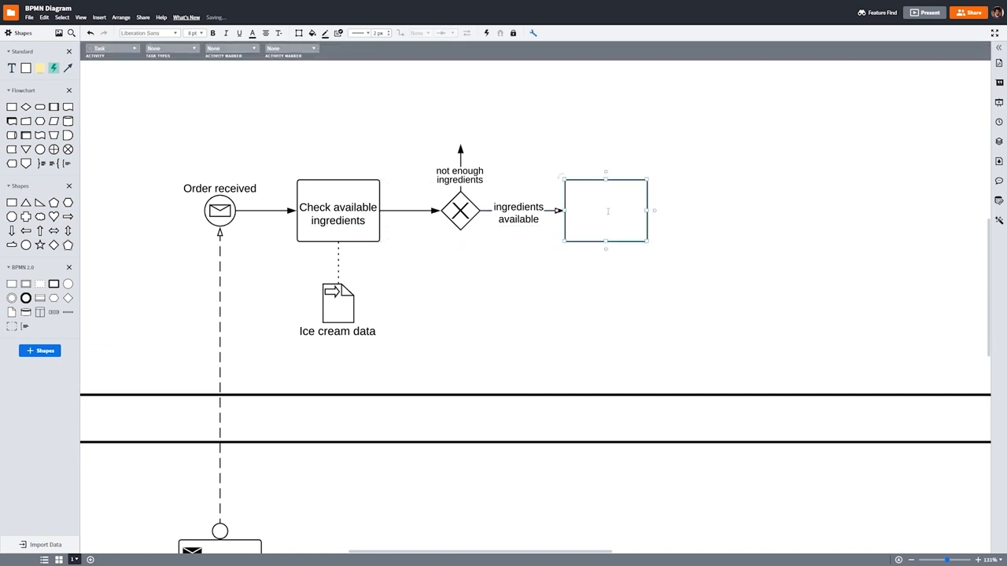
# Label the task 'Makes ice cream' and make it a manual task
pyautogui.write('Makes ice cream')
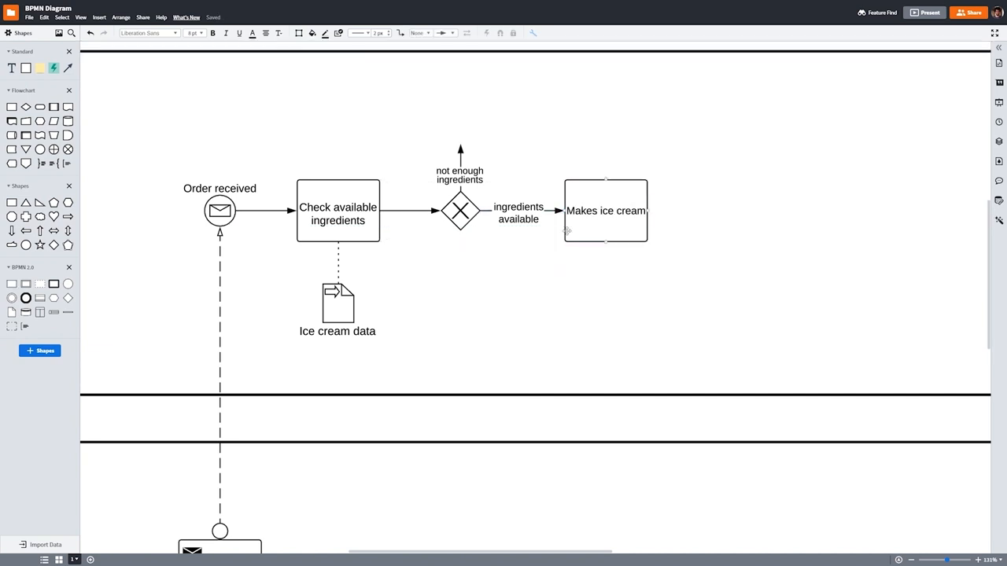
pyautogui.click(171, 48)
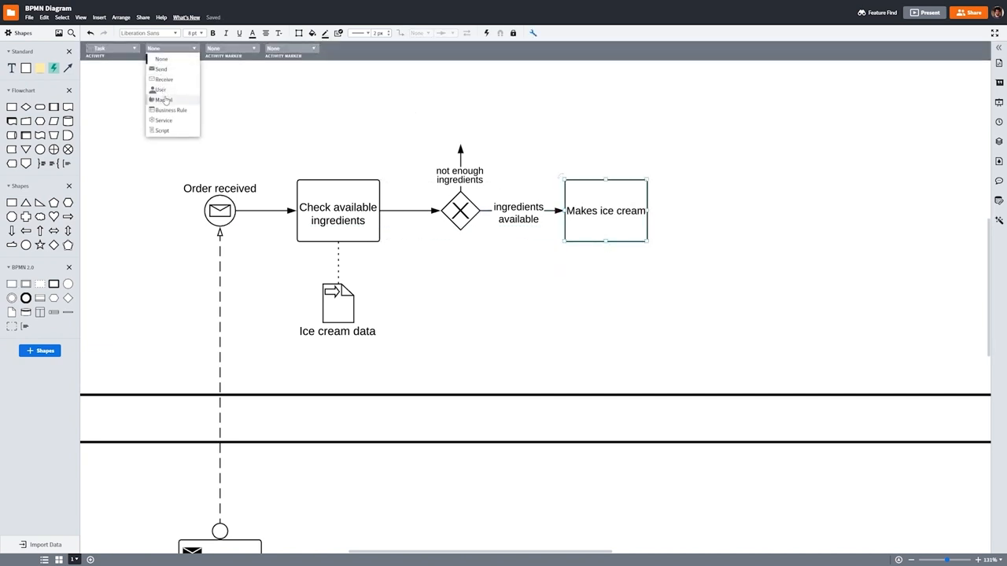
pyautogui.click(162, 100)
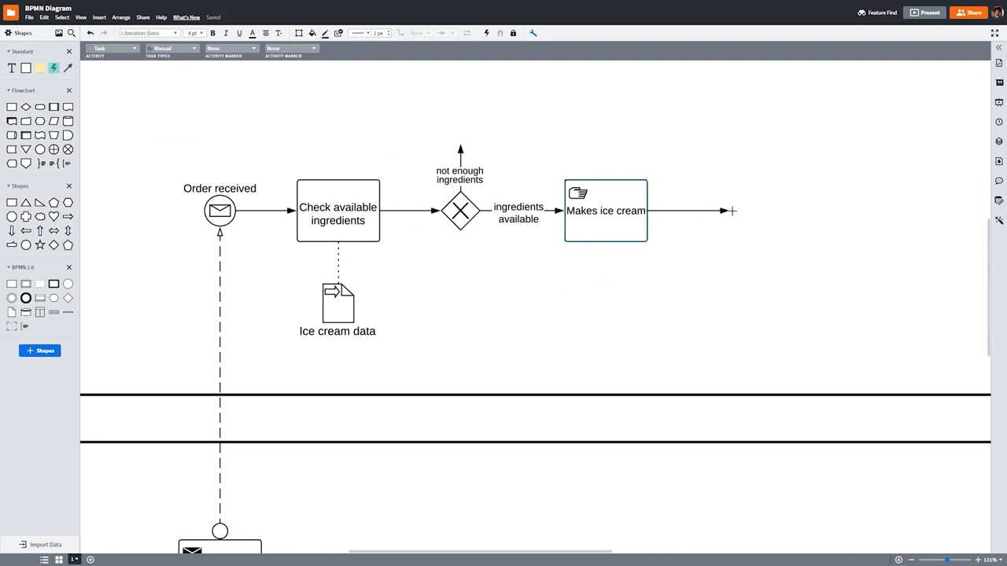
# Add a manual 'Gives ice cream' task and label another task 'Informs Customer'
pyautogui.click(733, 211)
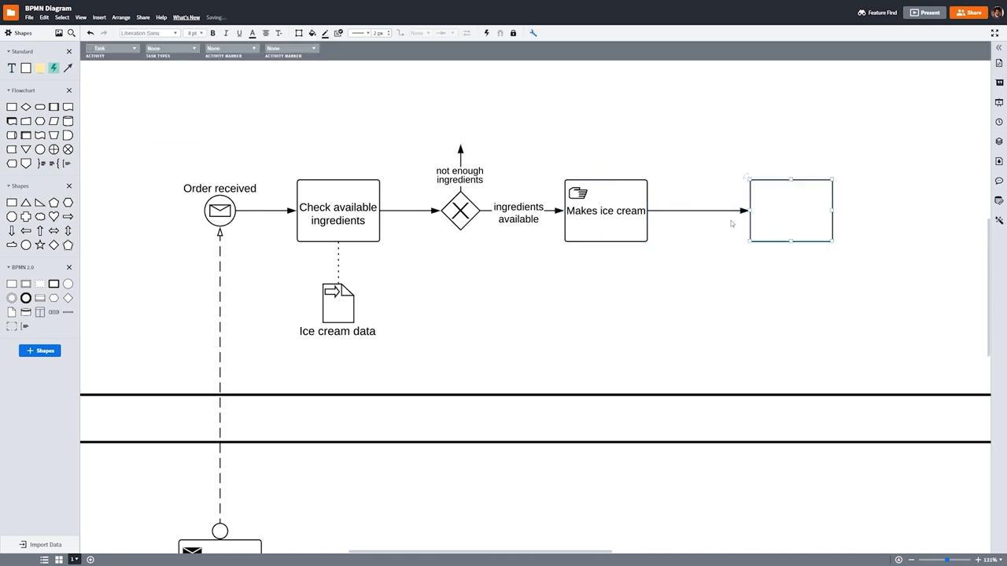
pyautogui.click(194, 48)
pyautogui.write('Gives ice cream')
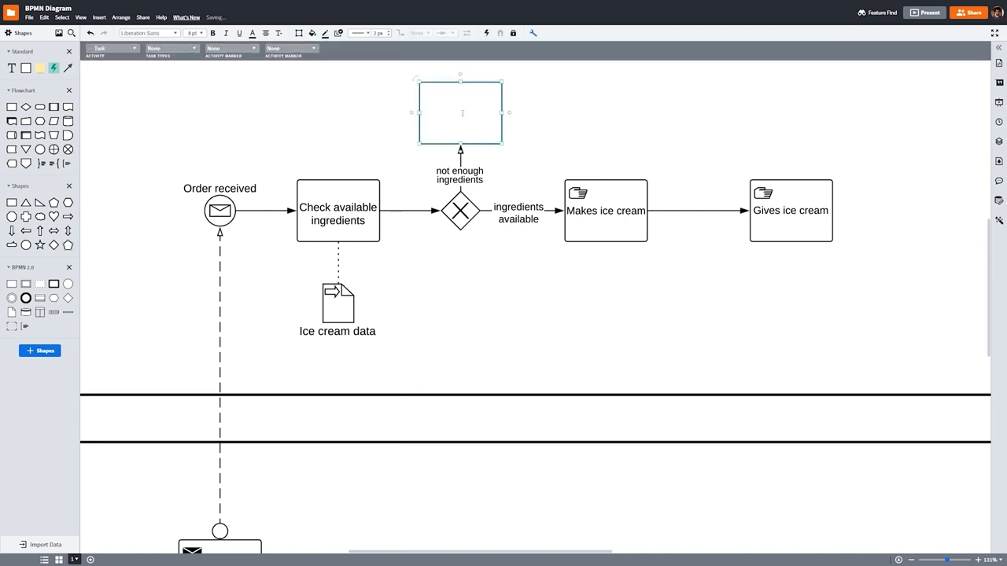
pyautogui.write('Informs Customer')
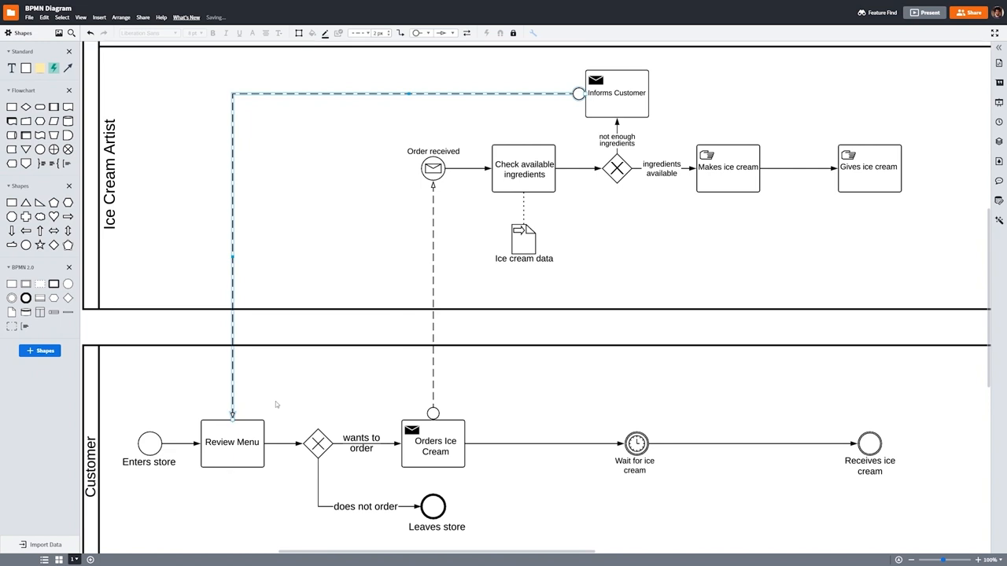
# Label a new task 'Gives credit card' after Receives ice cream and change its type
pyautogui.click(276, 404)
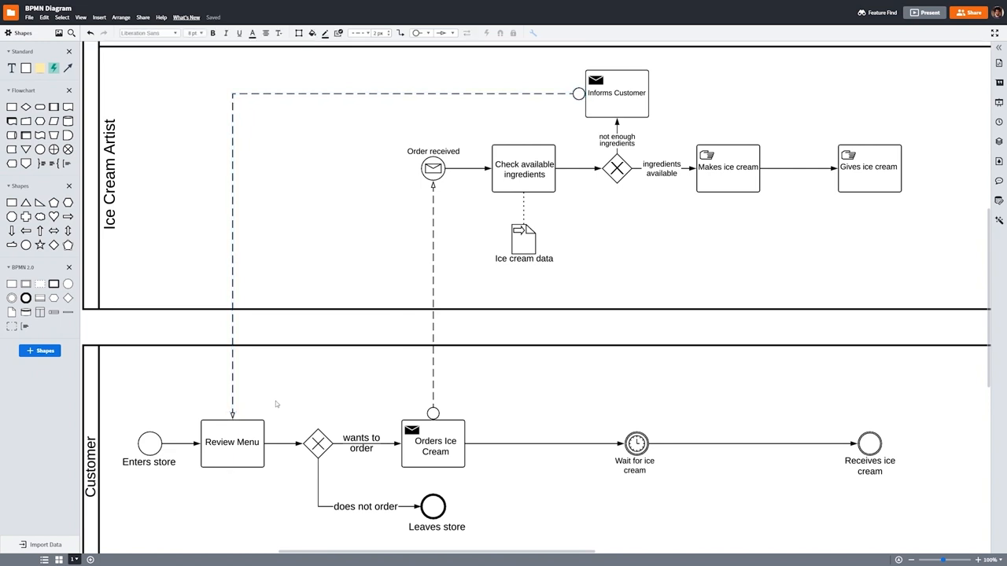
pyautogui.moveTo(924, 387)
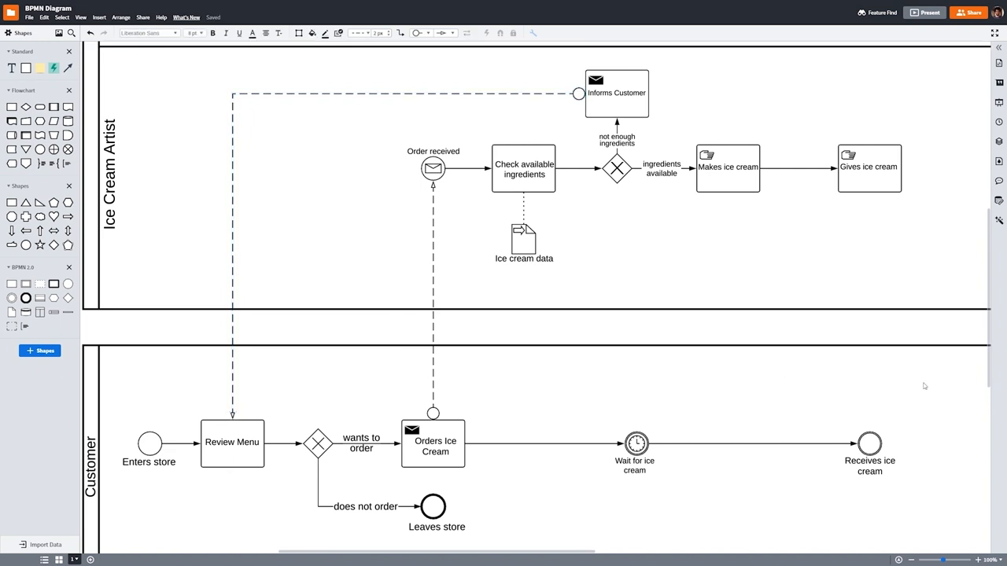
pyautogui.moveTo(931, 292)
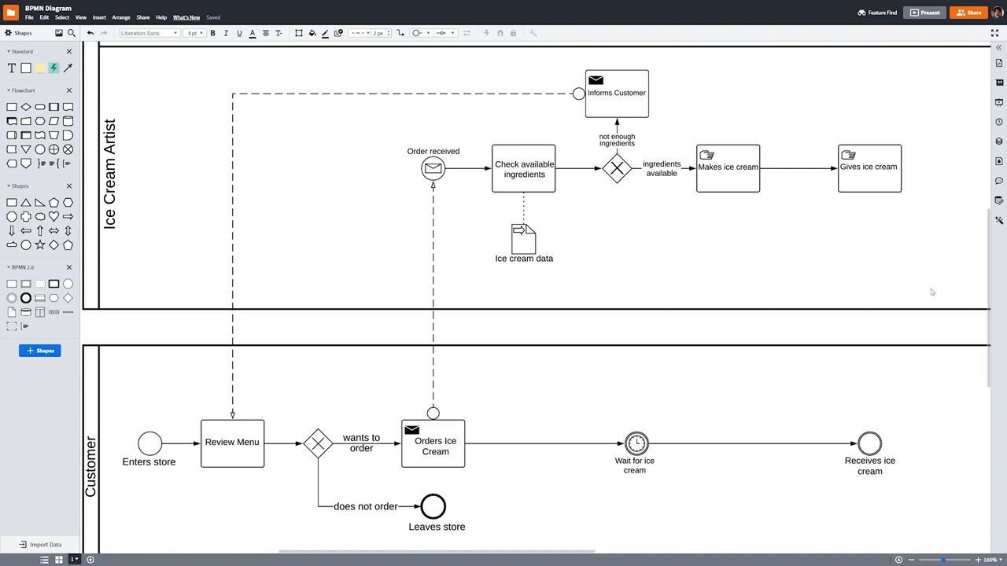
pyautogui.moveTo(868, 203)
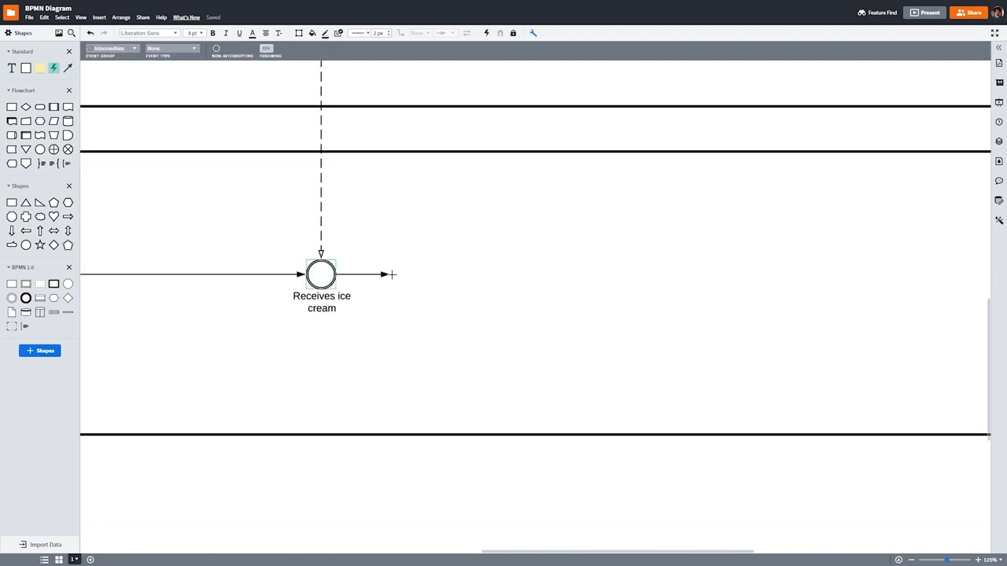
pyautogui.write('Gives credit card')
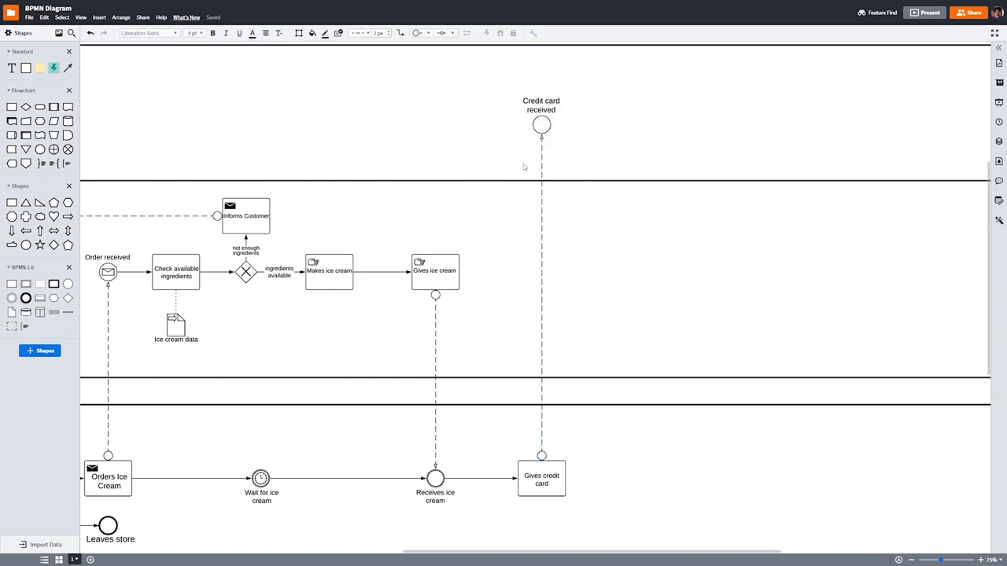
pyautogui.moveTo(582, 449)
pyautogui.write('Wait for transaction')
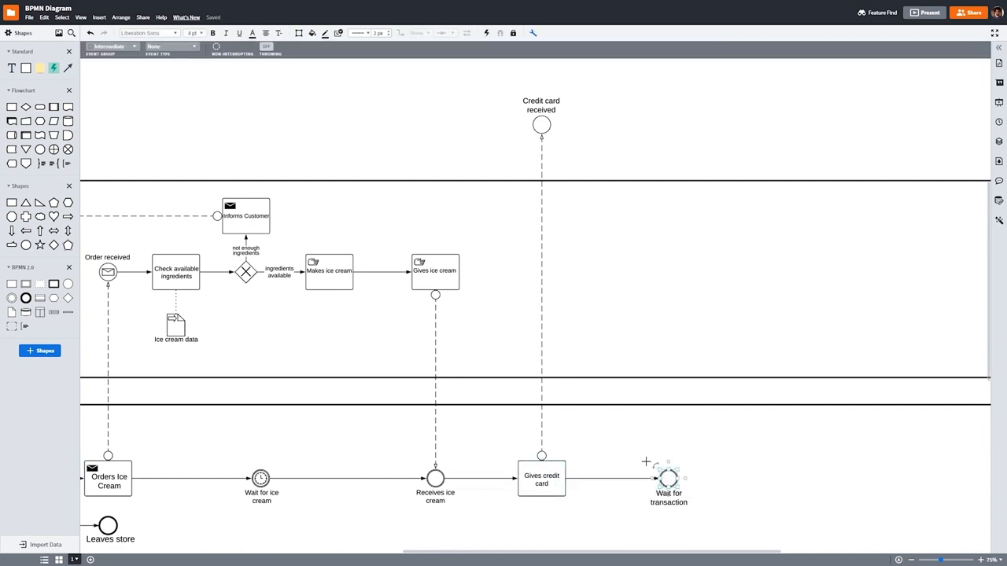
pyautogui.click(171, 47)
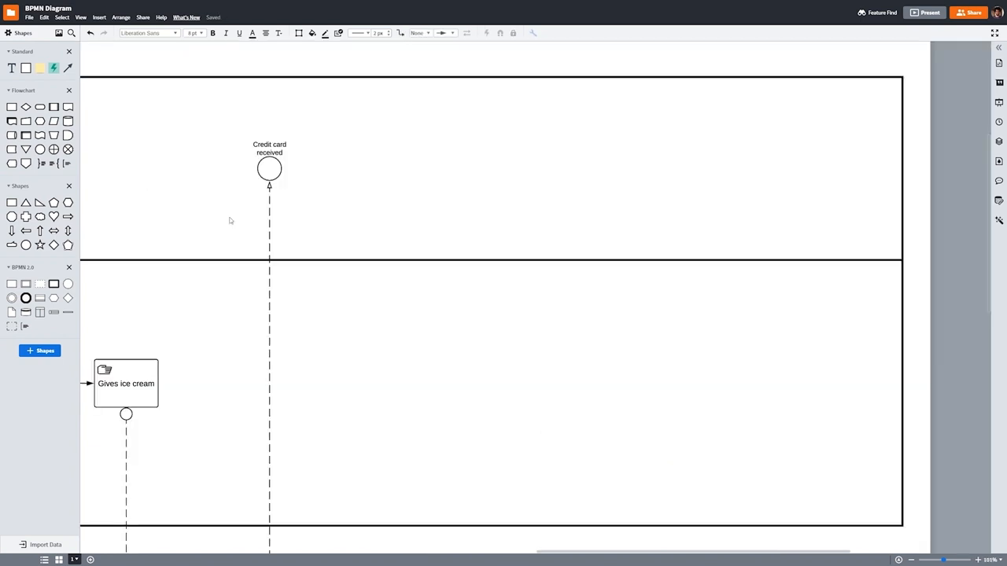
pyautogui.moveTo(264, 123)
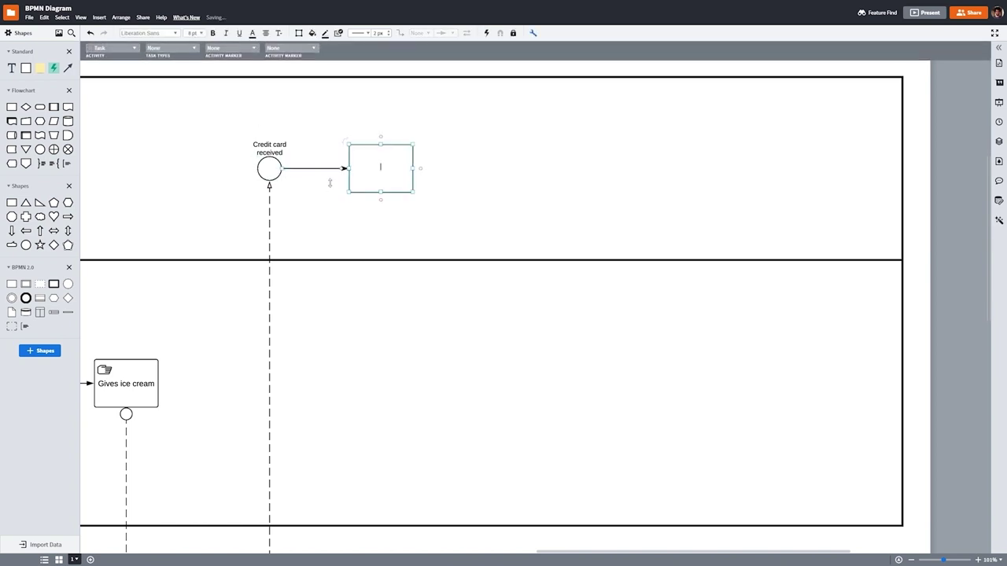
# Label tasks 'Confirms order' and 'Runs credit card', then draw a flow to a new task
pyautogui.write('Confirms order')
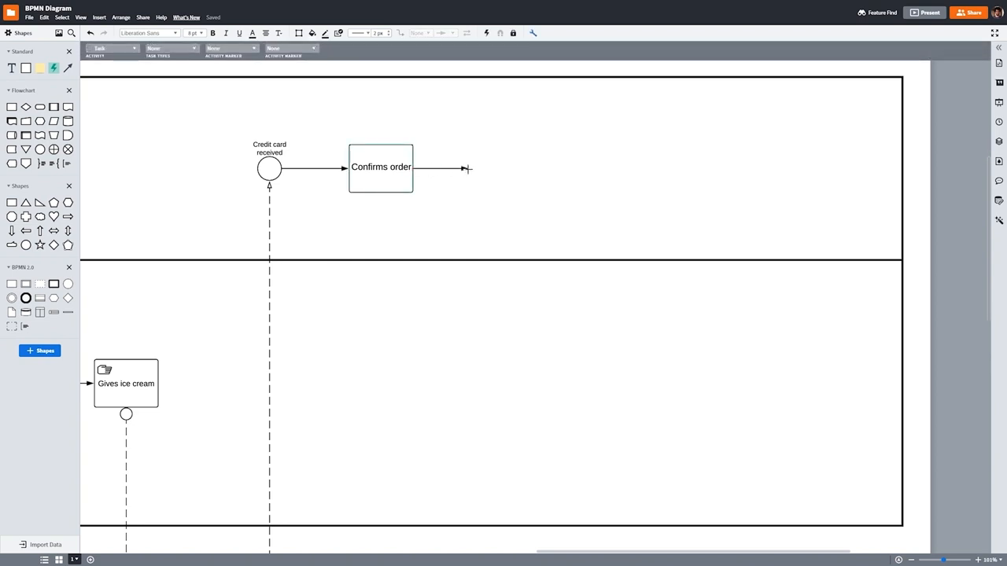
pyautogui.write('Runs credit card')
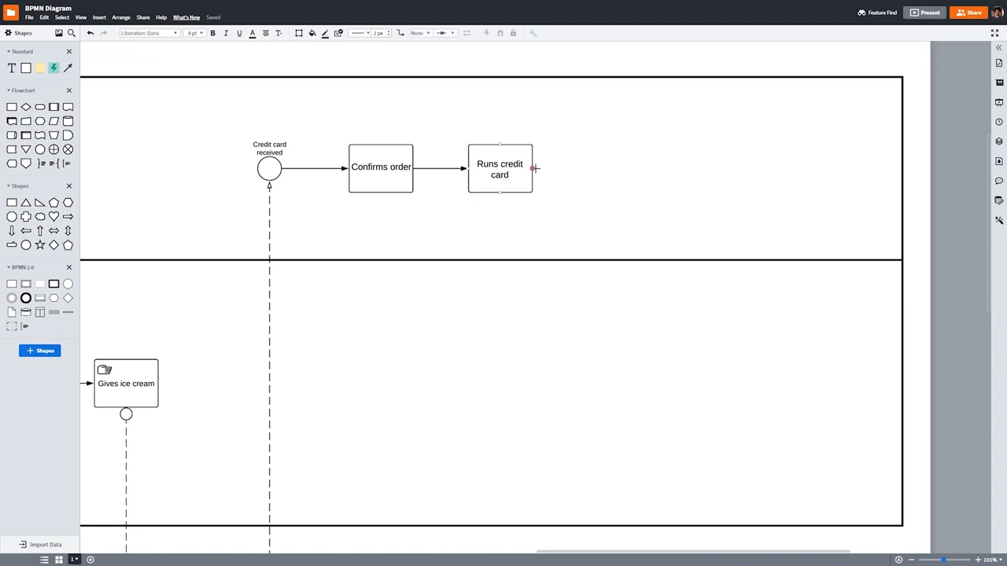
pyautogui.moveTo(533, 168); pyautogui.dragTo(586, 168)
pyautogui.write('Returns Credit Card')
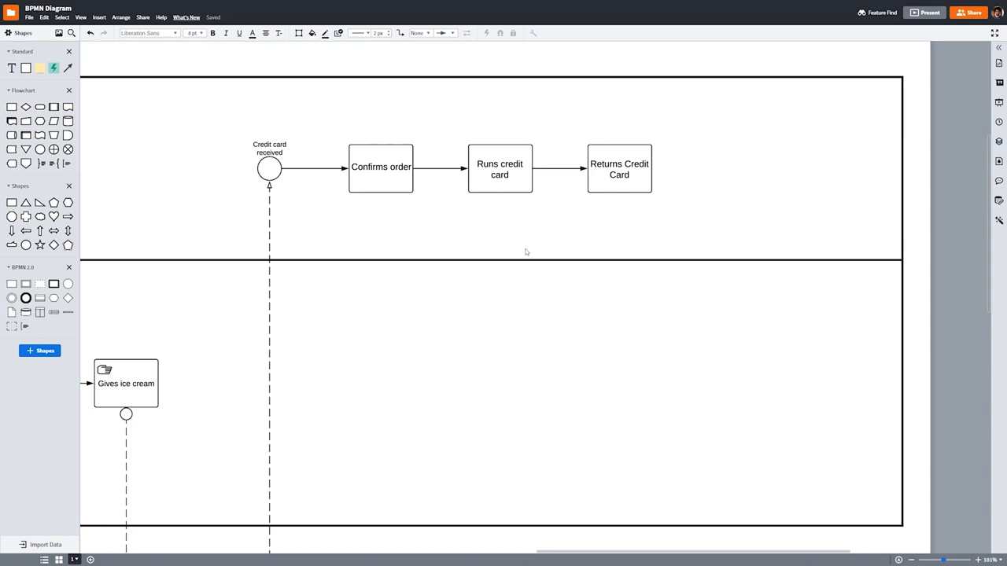
pyautogui.moveTo(526, 252)
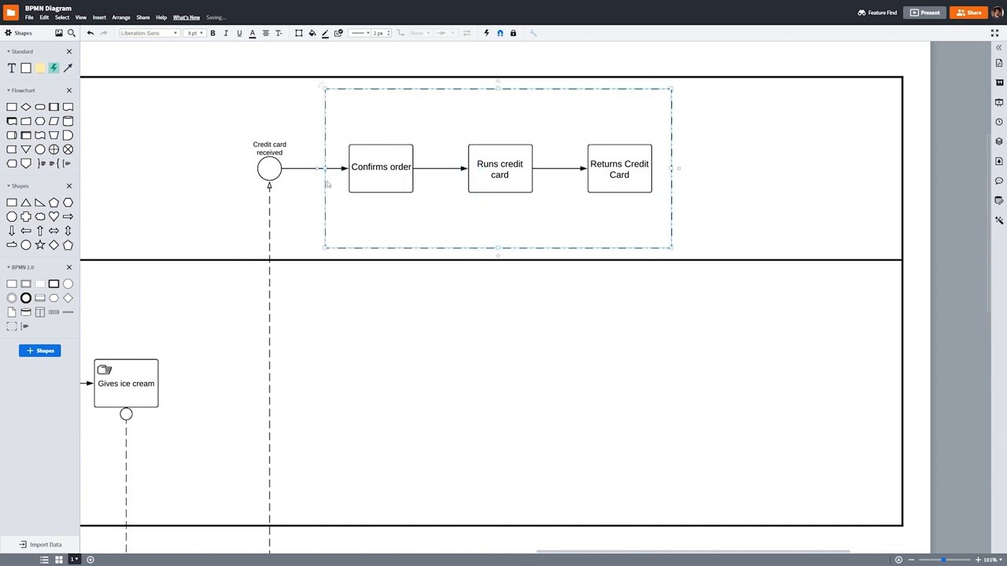
# Title the group 'Transaction Process'
pyautogui.write('Transaction Process')
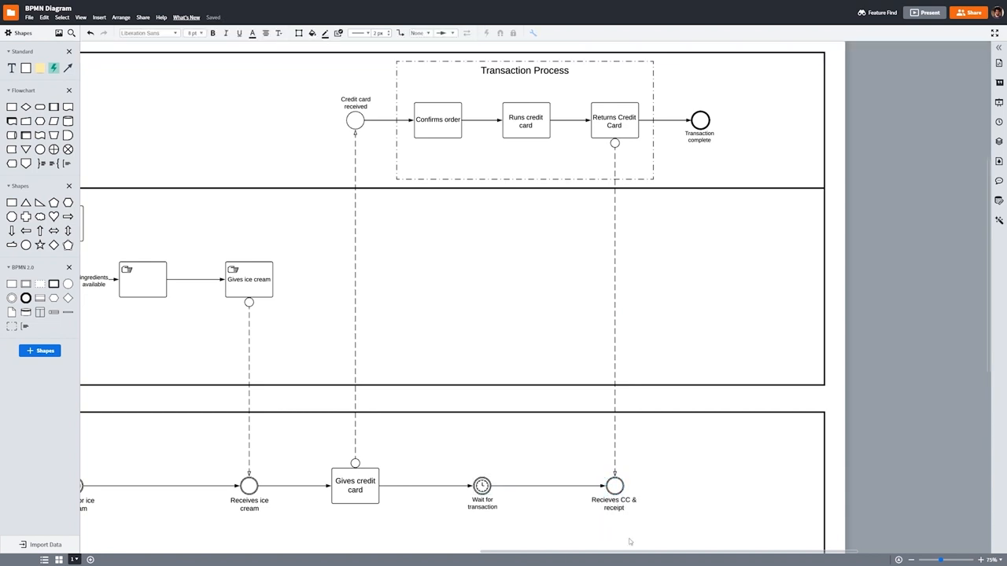
pyautogui.moveTo(673, 499)
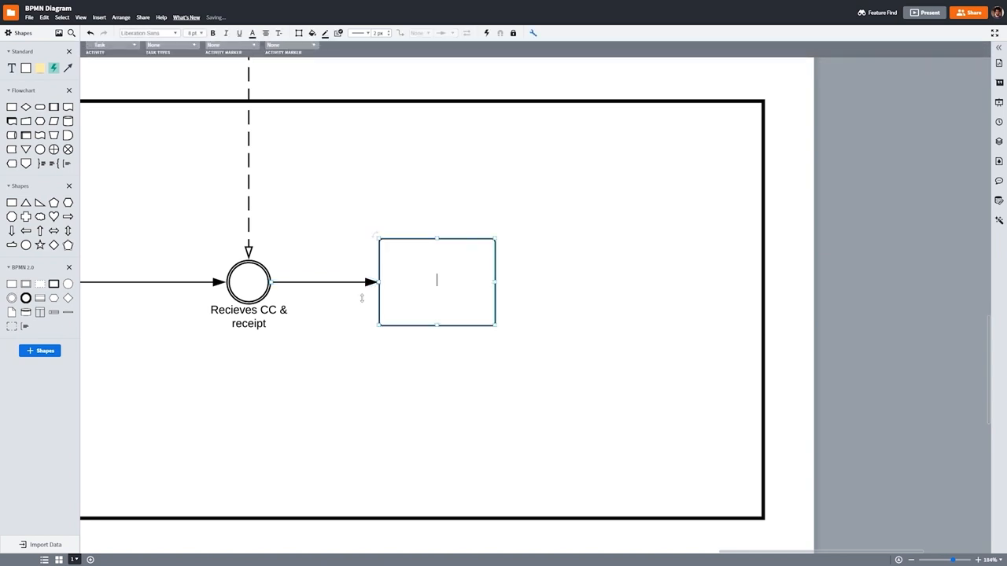
# Label the final task 'Eats Ice Cream' and review its task type options
pyautogui.write('Eats Ice Cream')
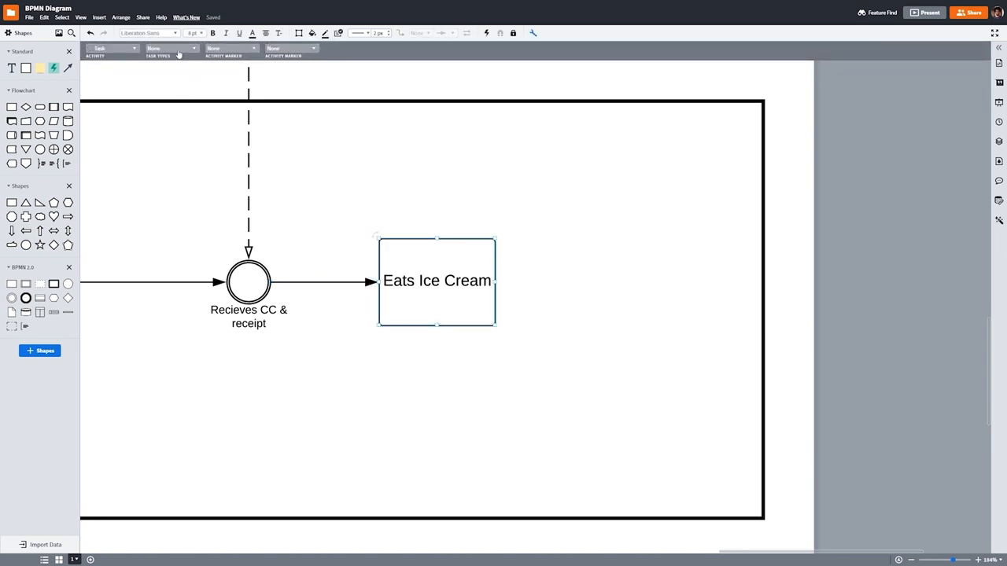
pyautogui.click(193, 48)
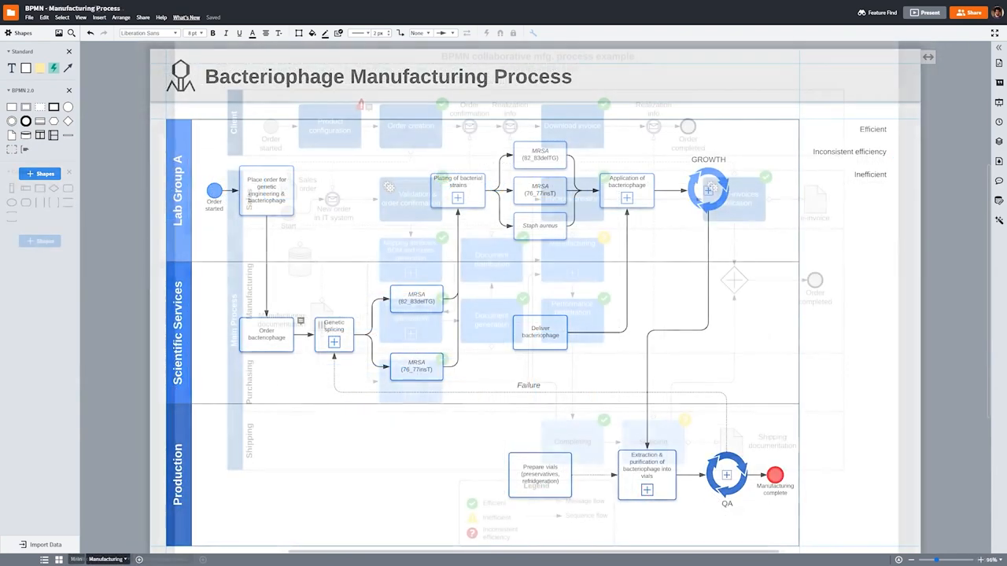
# Switch to the 'BPMN collaborative mfg. process example' page
pyautogui.click(95, 559)
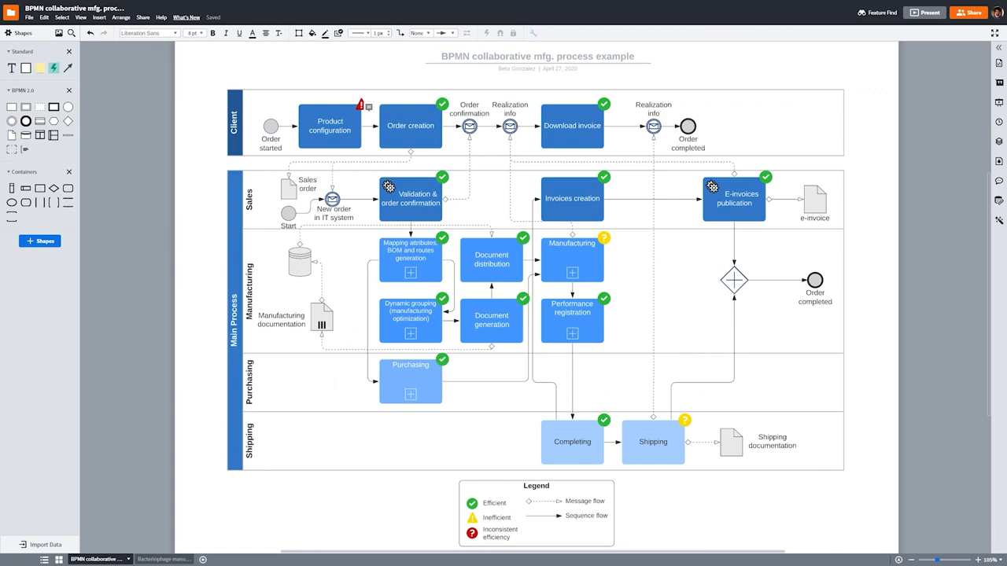